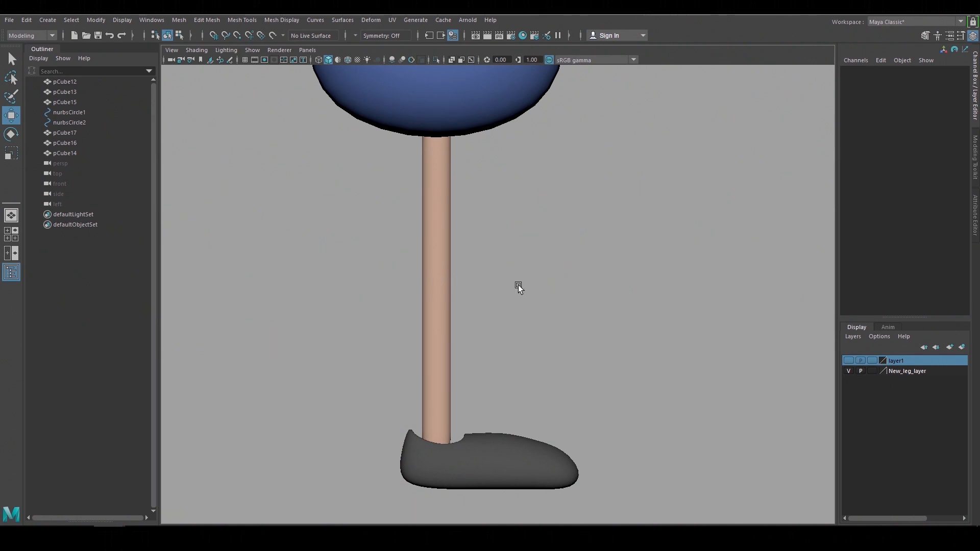
- Switch to the Rigging menu set and draw a hip–knee–ankle joint chain down the leg
{"action": "left_click", "coordinate": [25, 35]}
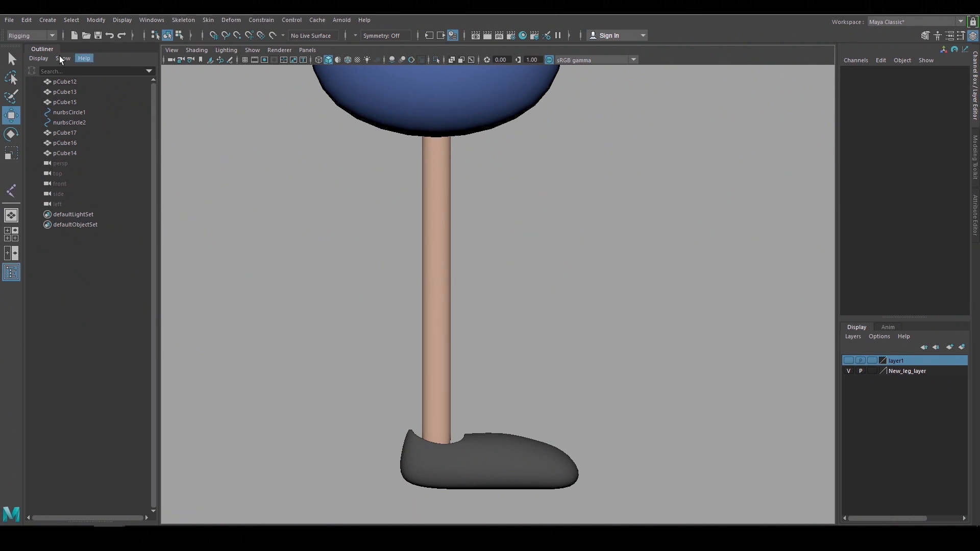
{"action": "left_click", "coordinate": [183, 20]}
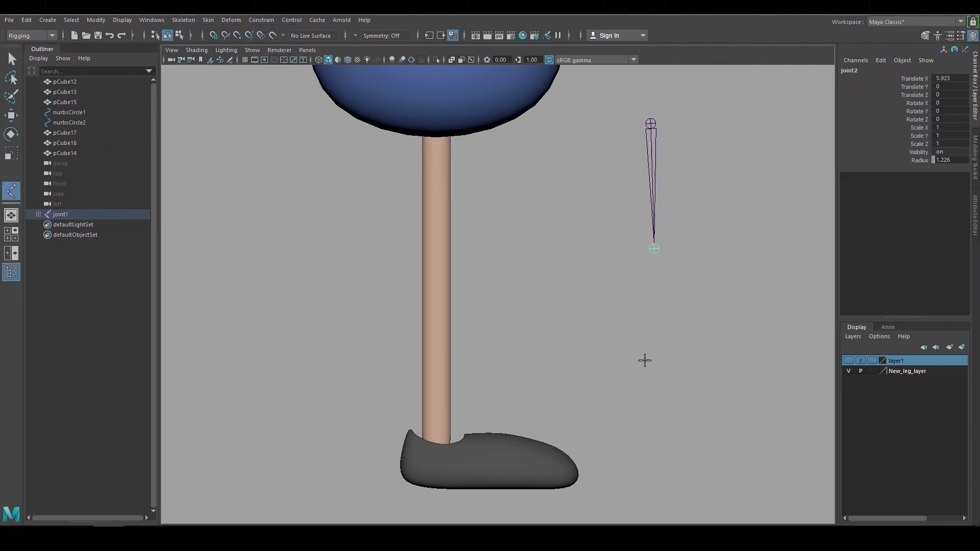
{"action": "left_click", "coordinate": [654, 380]}
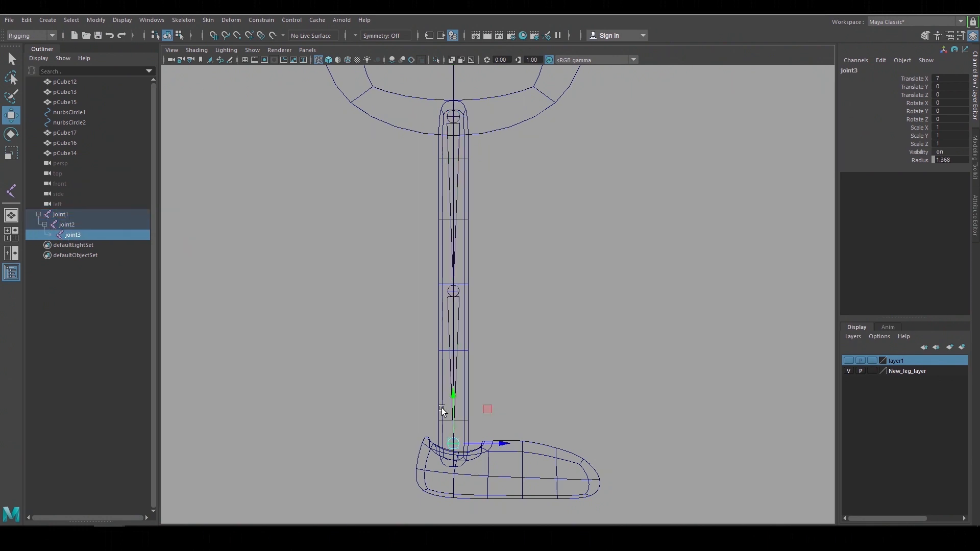
- Raise joint1 to the leg top and set joint2's Joint Orient value to 6
{"action": "left_click", "coordinate": [61, 214]}
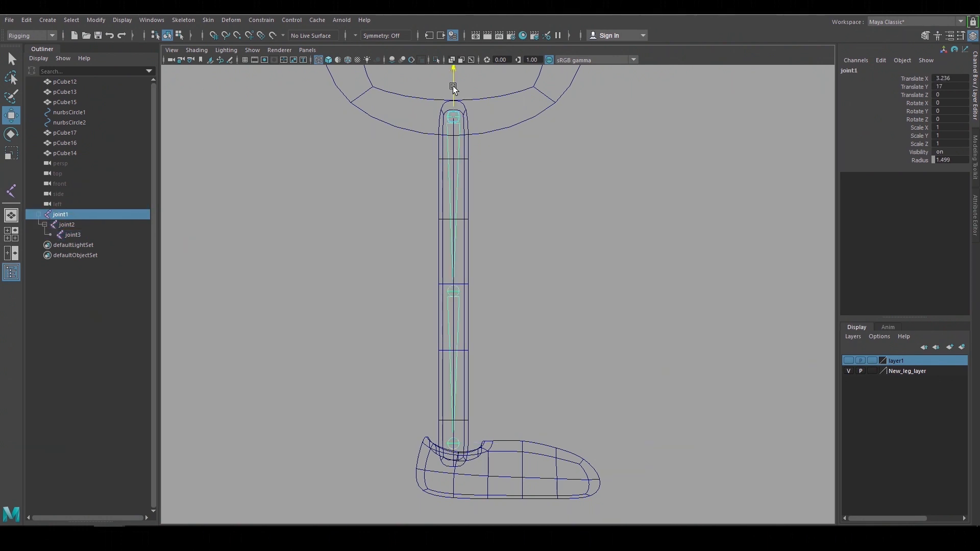
{"action": "left_click_drag", "start_coordinate": [453, 84], "coordinate": [453, 80]}
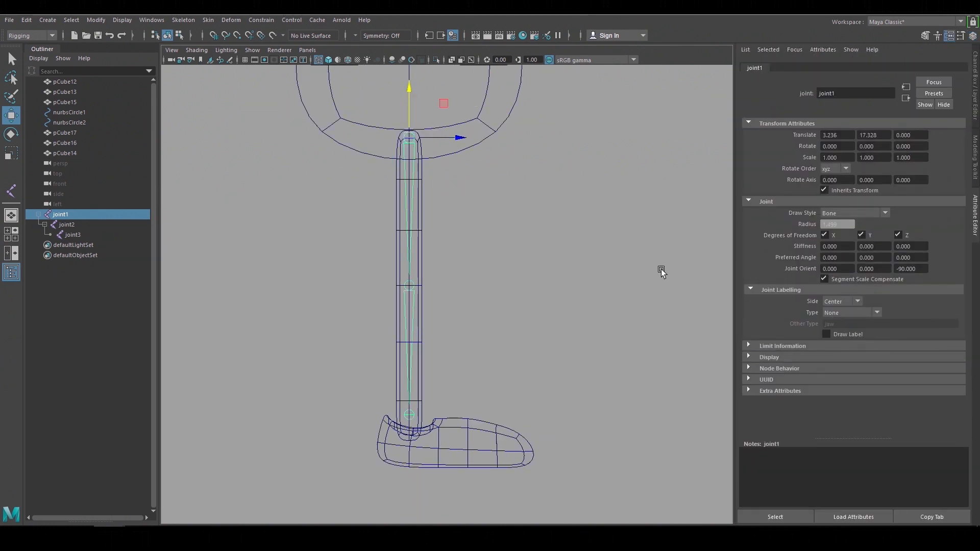
{"action": "left_click", "coordinate": [66, 226]}
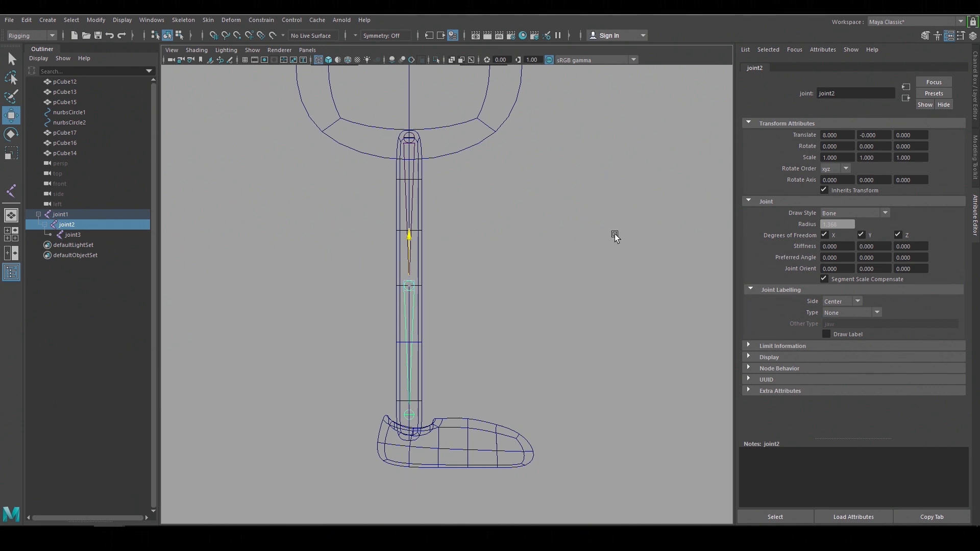
{"action": "left_click", "coordinate": [73, 234]}
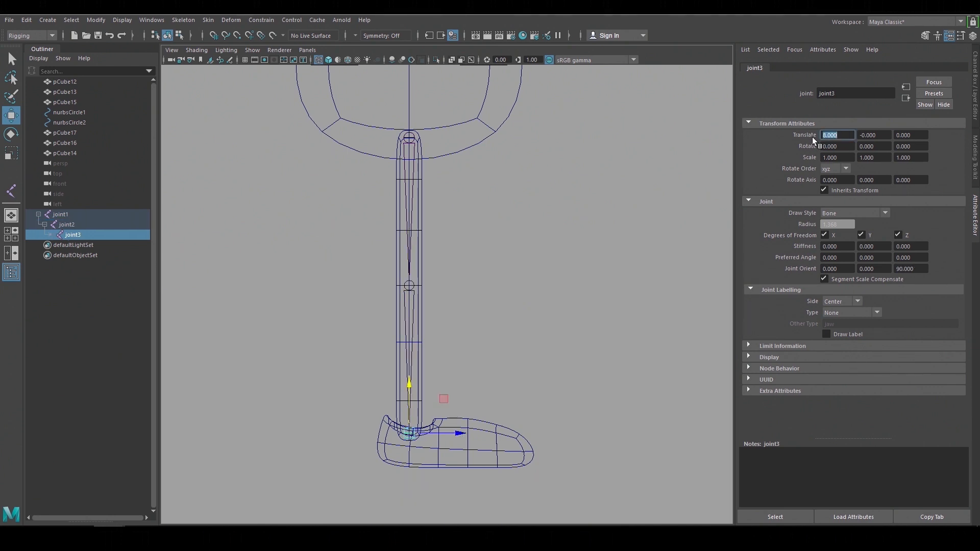
{"action": "left_click", "coordinate": [65, 224]}
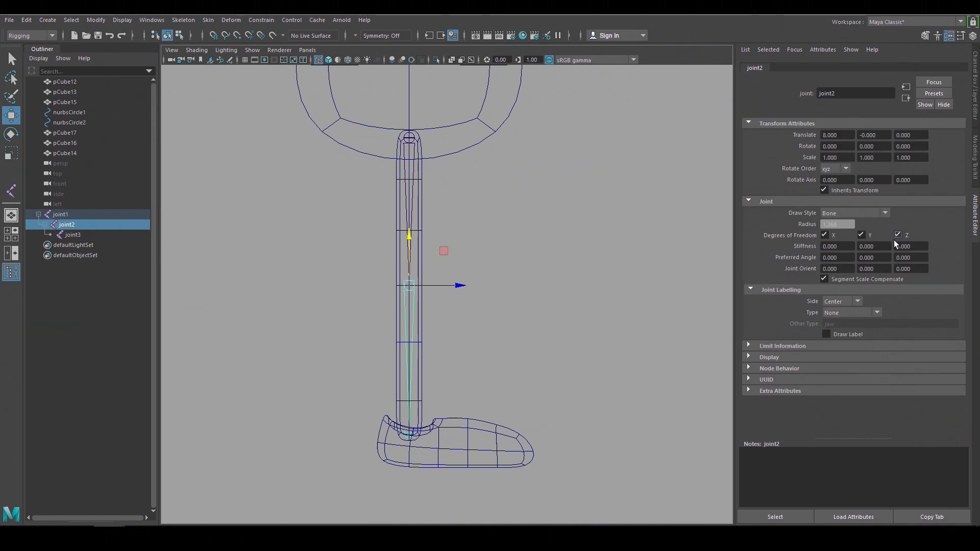
{"action": "type", "text": "6.000"}
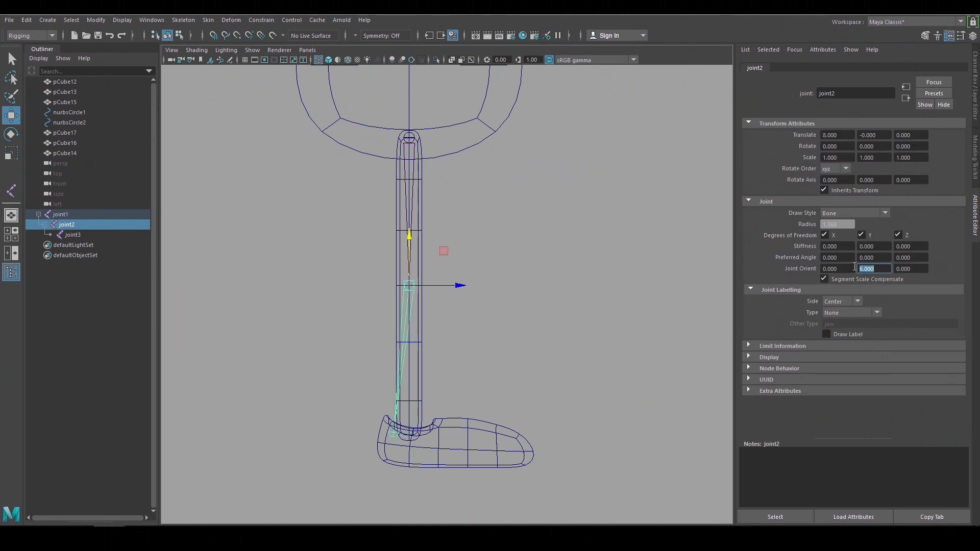
{"action": "left_click", "coordinate": [61, 214]}
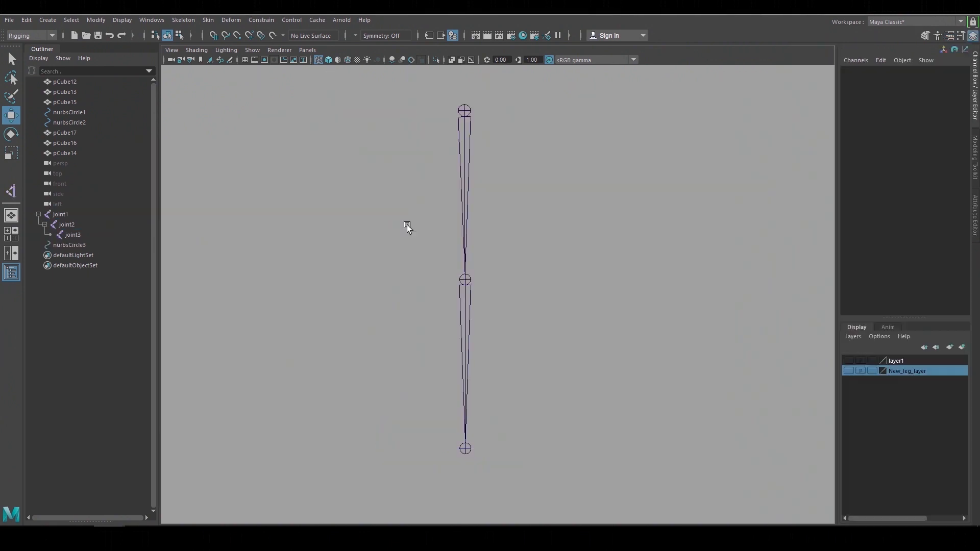
- Add an IK handle from joint1 to joint3 and drag it to test the knee bend
{"action": "left_click", "coordinate": [182, 20]}
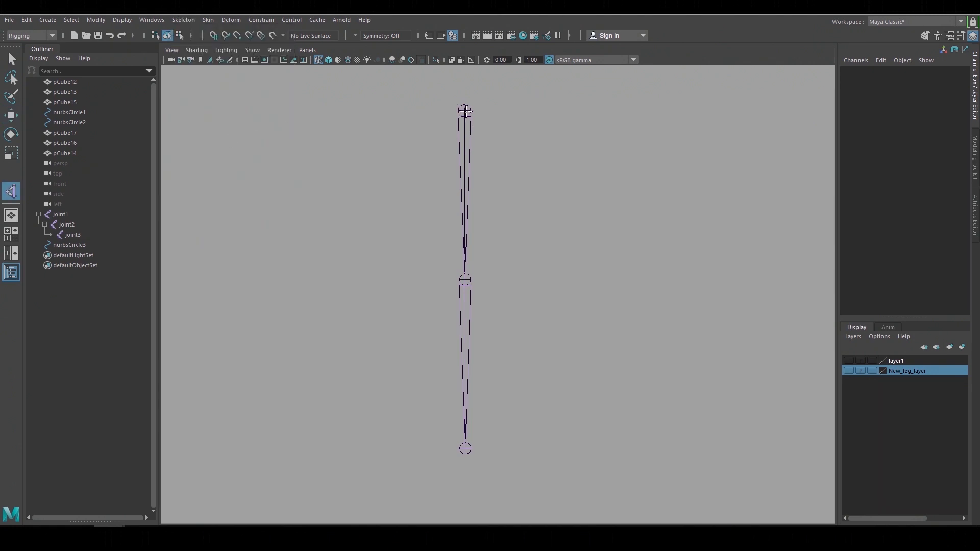
{"action": "left_click", "coordinate": [465, 448]}
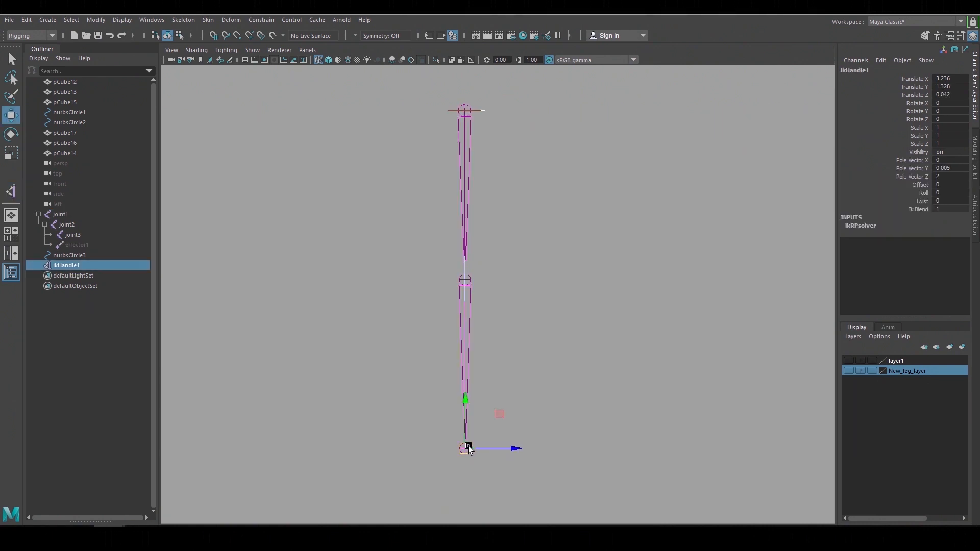
{"action": "left_click_drag", "start_coordinate": [468, 449], "coordinate": [512, 379]}
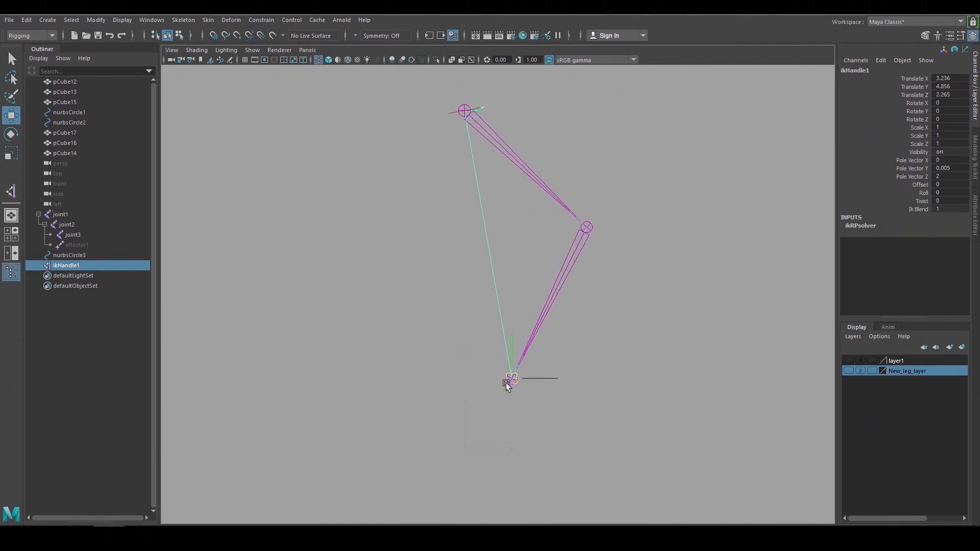
{"action": "left_click_drag", "start_coordinate": [509, 381], "coordinate": [466, 448]}
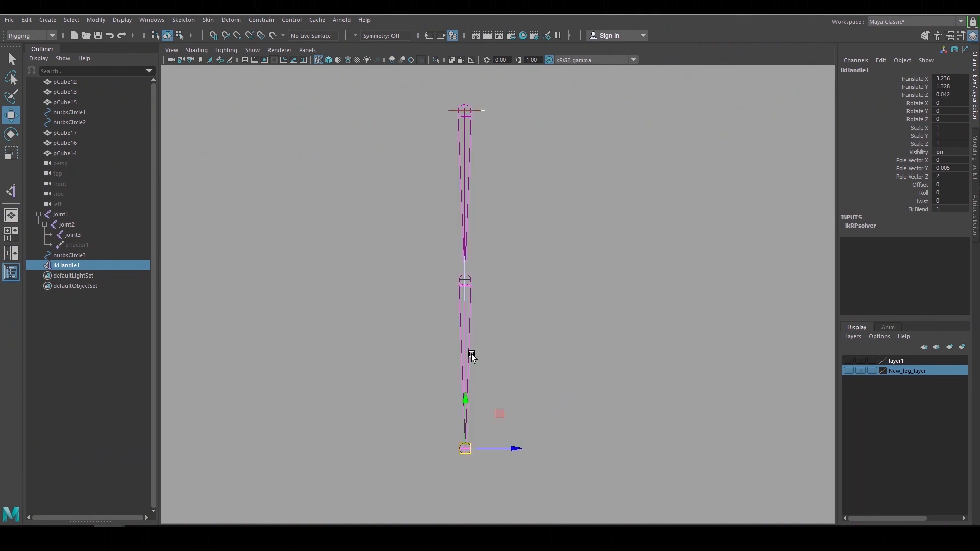
{"action": "left_click_drag", "start_coordinate": [465, 449], "coordinate": [451, 396]}
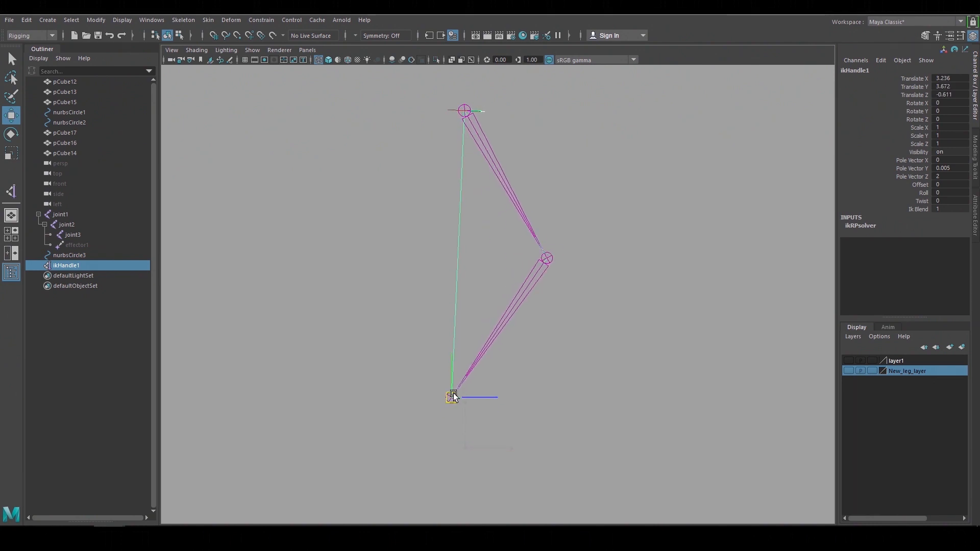
{"action": "left_click_drag", "start_coordinate": [452, 397], "coordinate": [478, 342]}
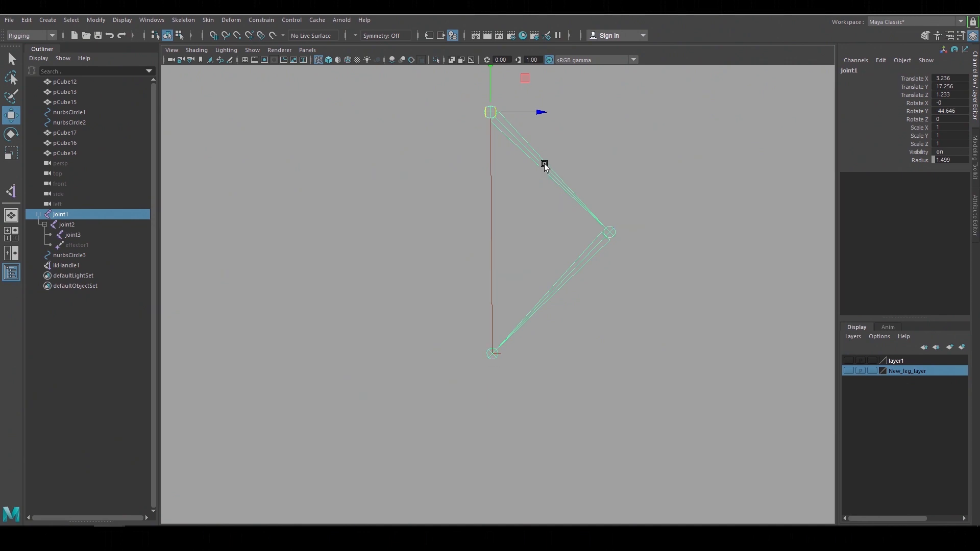
{"action": "left_click_drag", "start_coordinate": [491, 112], "coordinate": [424, 104]}
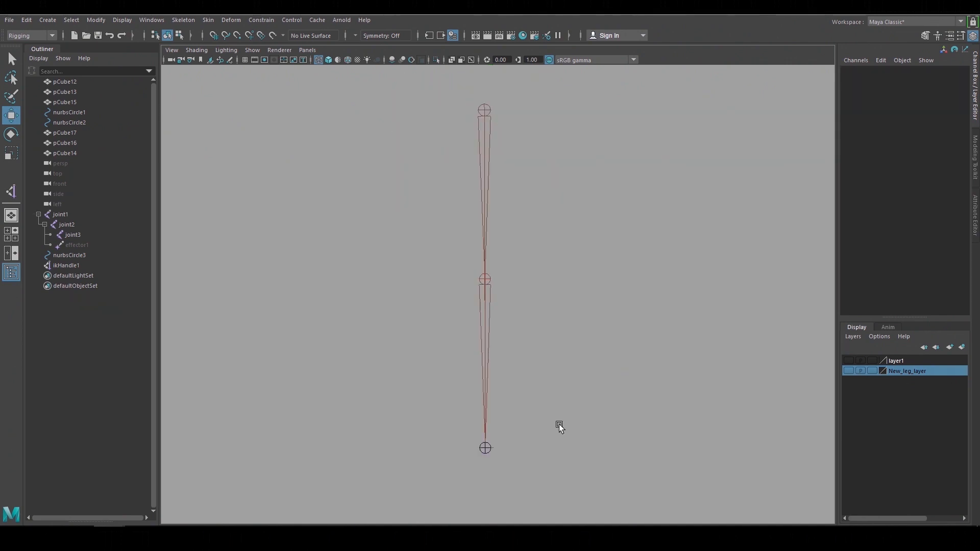
{"action": "left_click", "coordinate": [66, 265]}
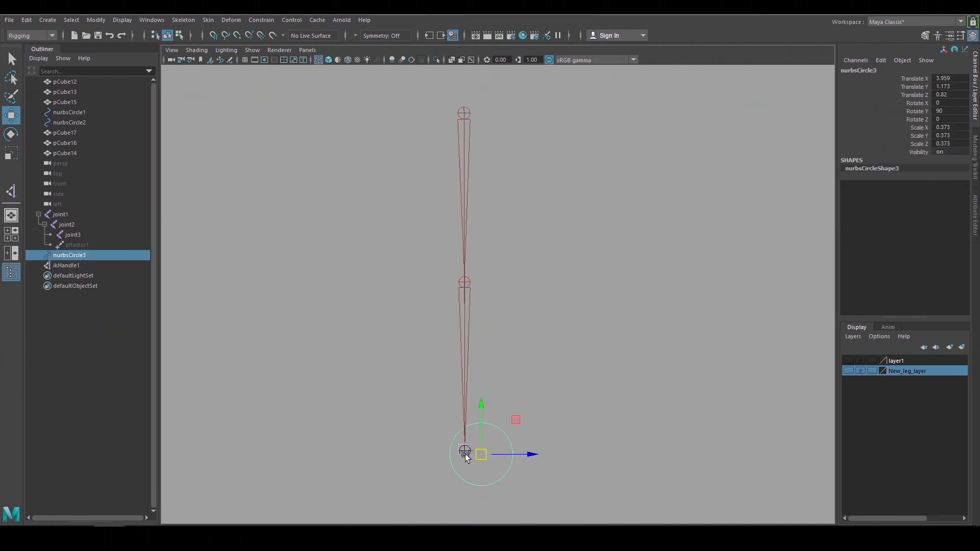
{"action": "left_click", "coordinate": [61, 214]}
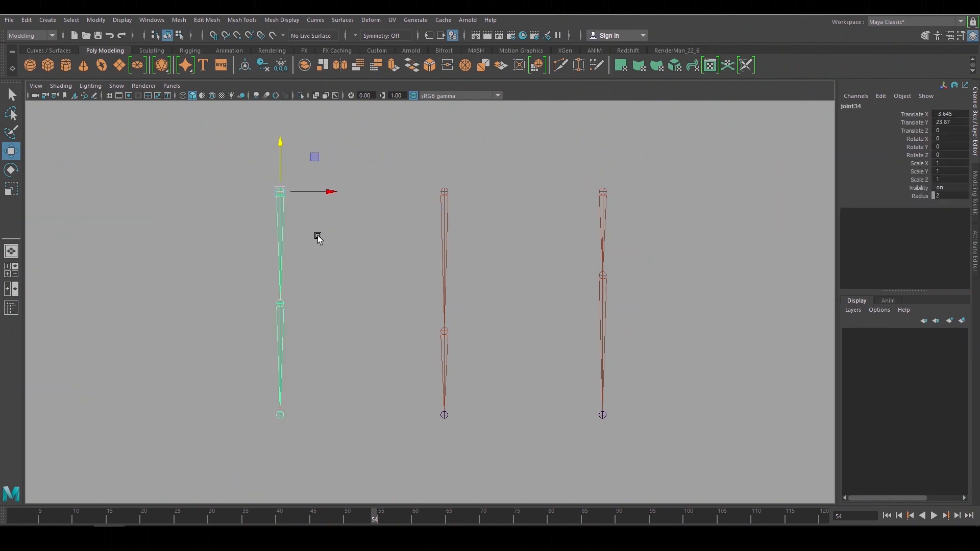
- Raise the three chains' IK handles to compare their knee bend directions
{"action": "left_click_drag", "start_coordinate": [317, 237], "coordinate": [714, 243]}
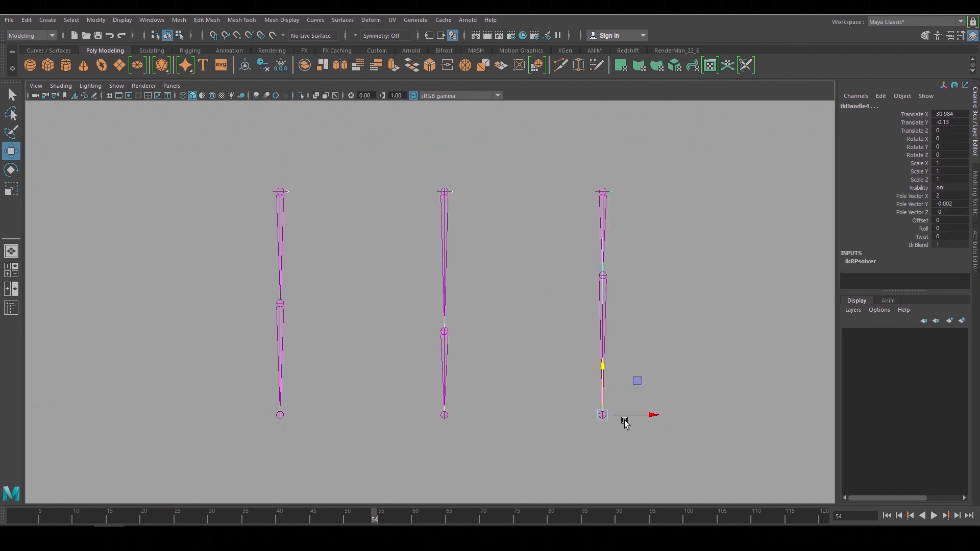
{"action": "left_click_drag", "start_coordinate": [602, 414], "coordinate": [606, 344]}
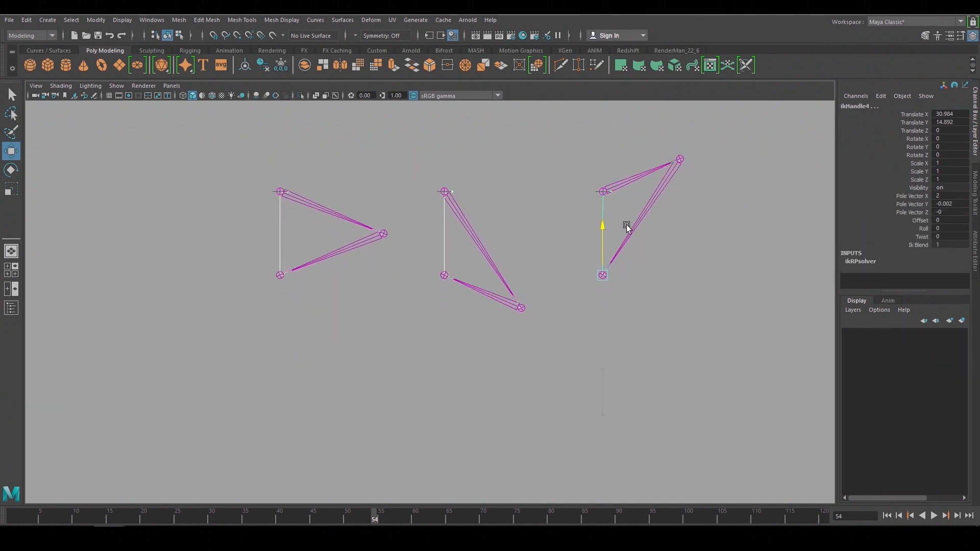
{"action": "left_click_drag", "start_coordinate": [627, 226], "coordinate": [639, 243]}
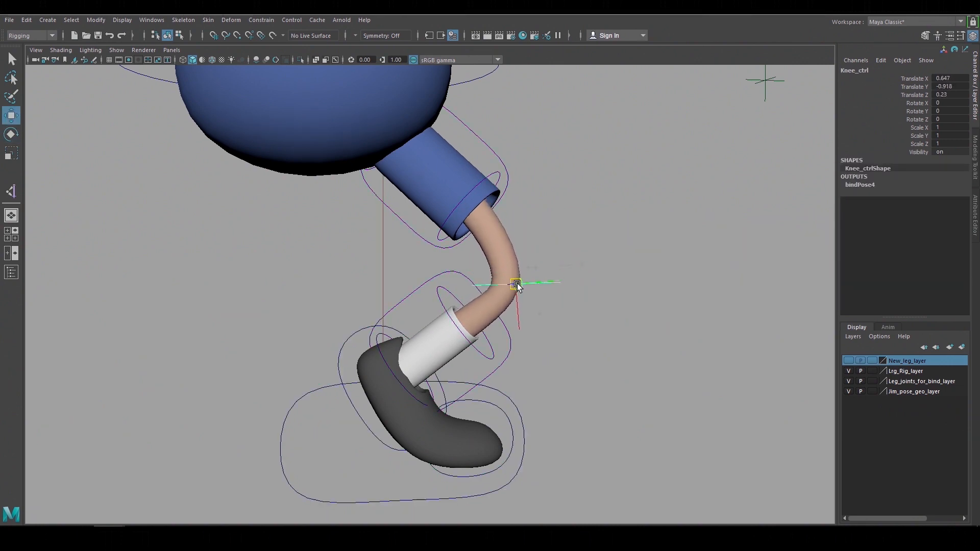
- Move Knee_ctrl in the finished rig to curve the leg with its sock and cuff
{"action": "left_click", "coordinate": [183, 19]}
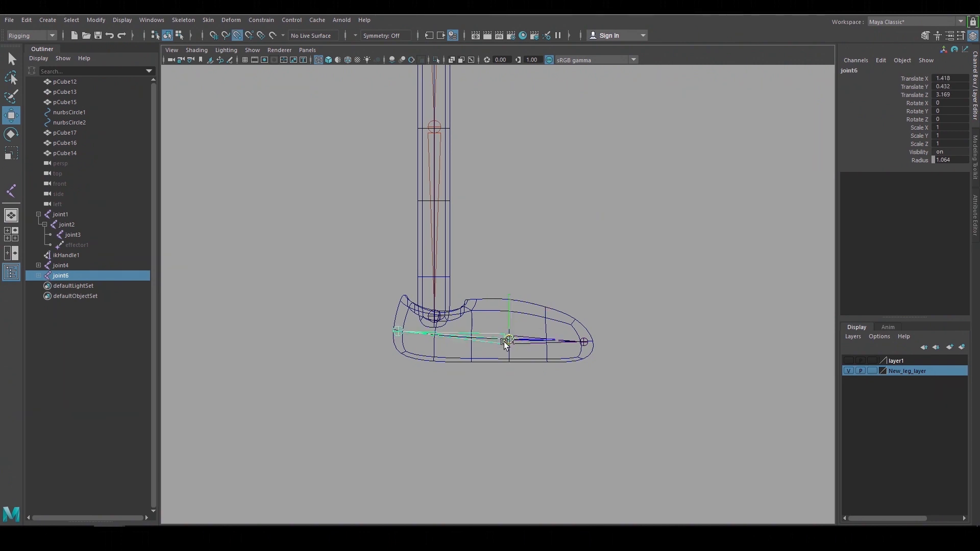
- Parent ikHandle1 under joint6 in the Outliner and hide the New_leg_layer geometry
{"action": "left_click", "coordinate": [39, 265]}
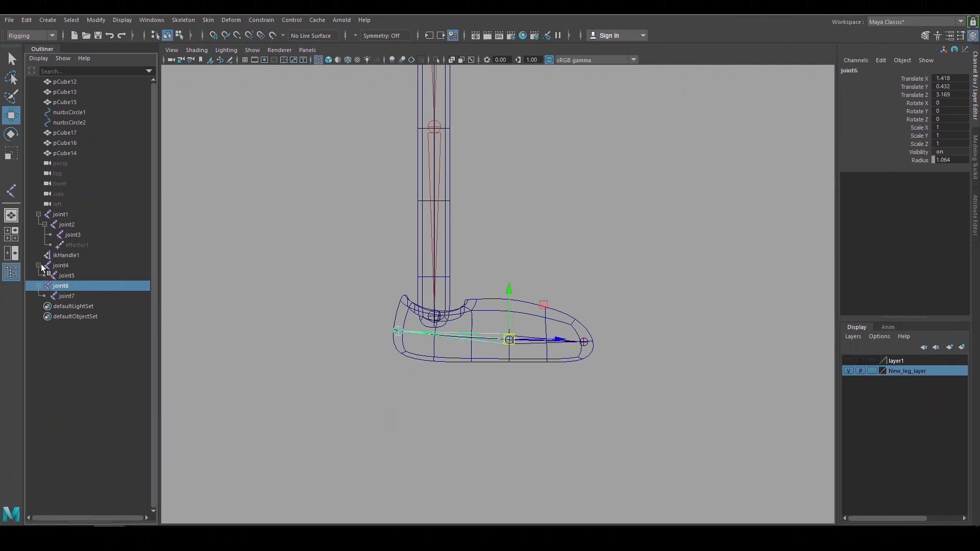
{"action": "left_click", "coordinate": [67, 296]}
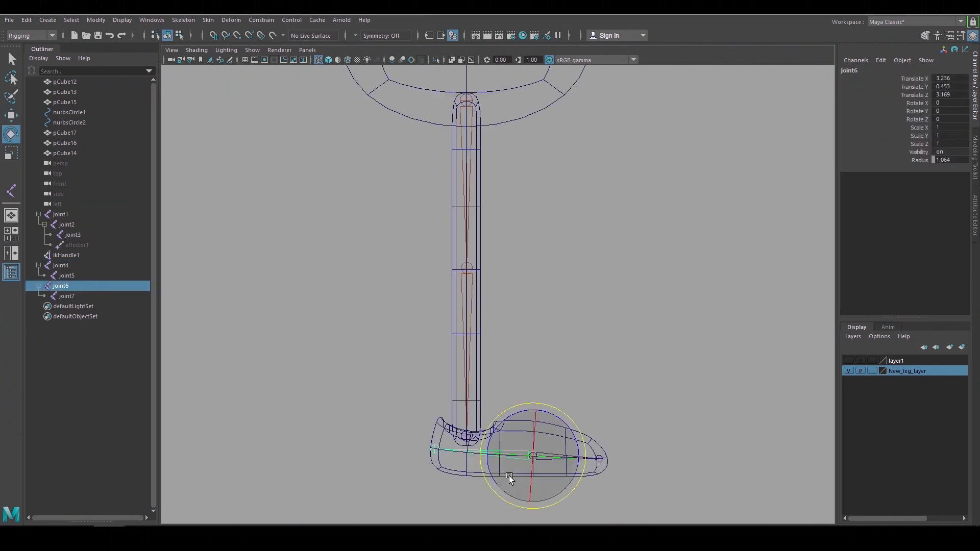
{"action": "left_click_drag", "start_coordinate": [509, 478], "coordinate": [512, 417]}
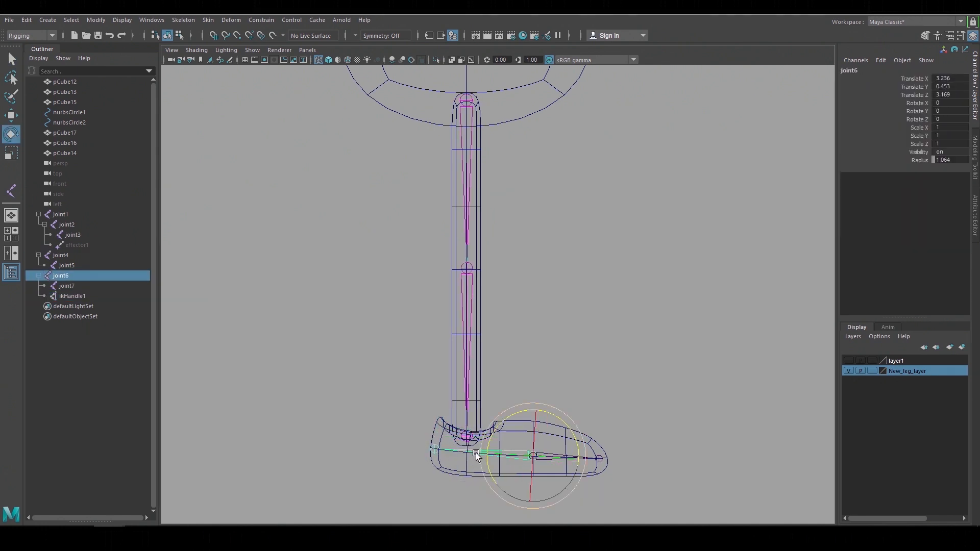
{"action": "left_click_drag", "start_coordinate": [475, 454], "coordinate": [509, 418]}
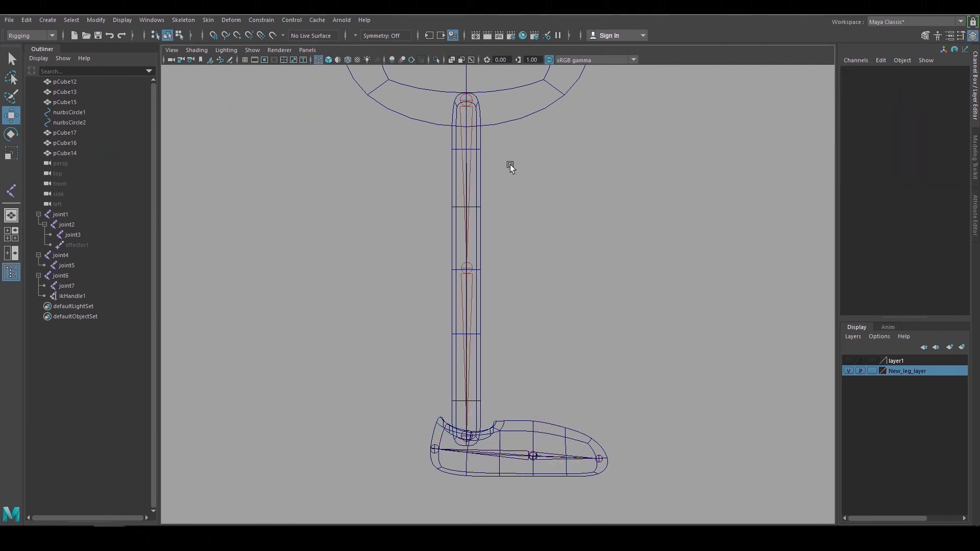
{"action": "left_click", "coordinate": [61, 214]}
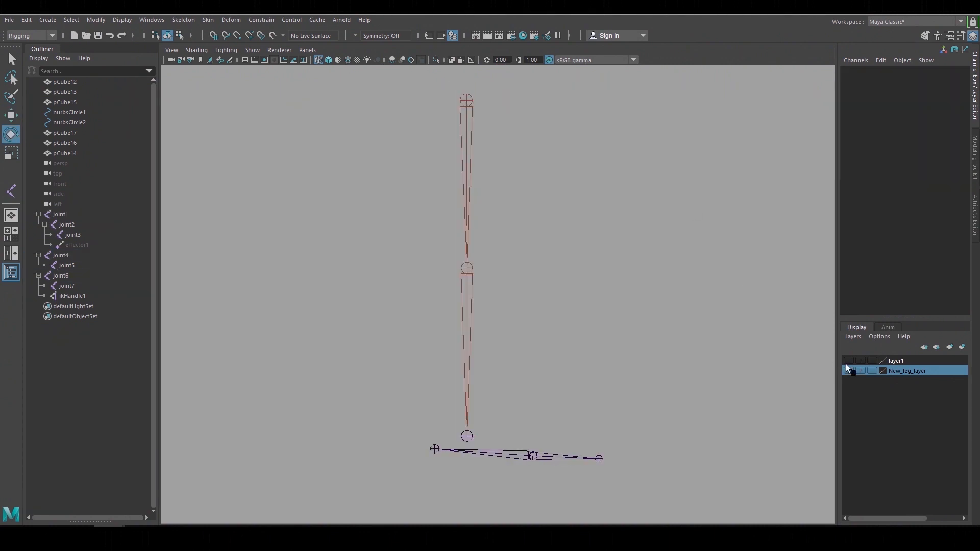
- Unhide the leg layer and add circle controls around the heel and ball of the foot
{"action": "left_click", "coordinate": [849, 370]}
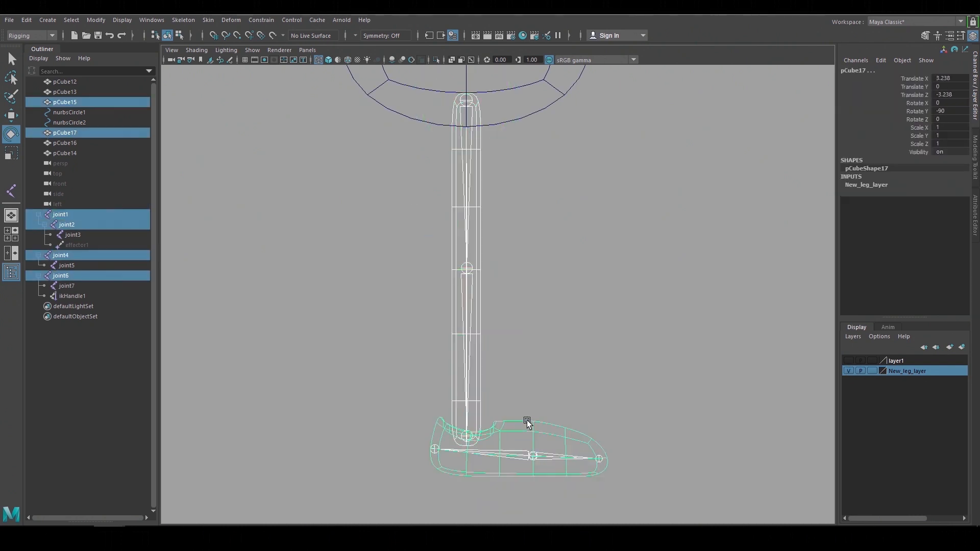
{"action": "left_click", "coordinate": [208, 20]}
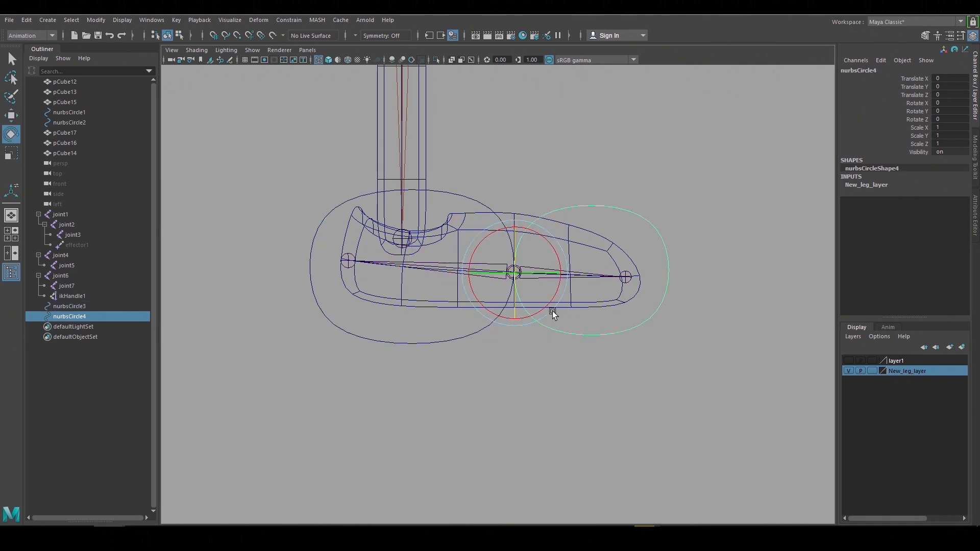
- Parent foot joints under heel, toe and large foot circles, and joint1 under a hip circle
{"action": "left_click_drag", "start_coordinate": [554, 316], "coordinate": [559, 242]}
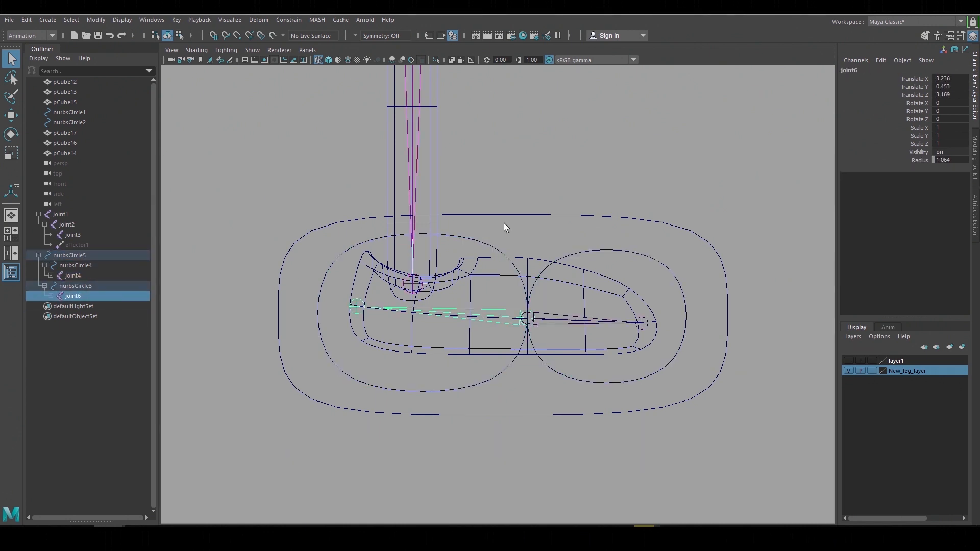
{"action": "left_click", "coordinate": [68, 256]}
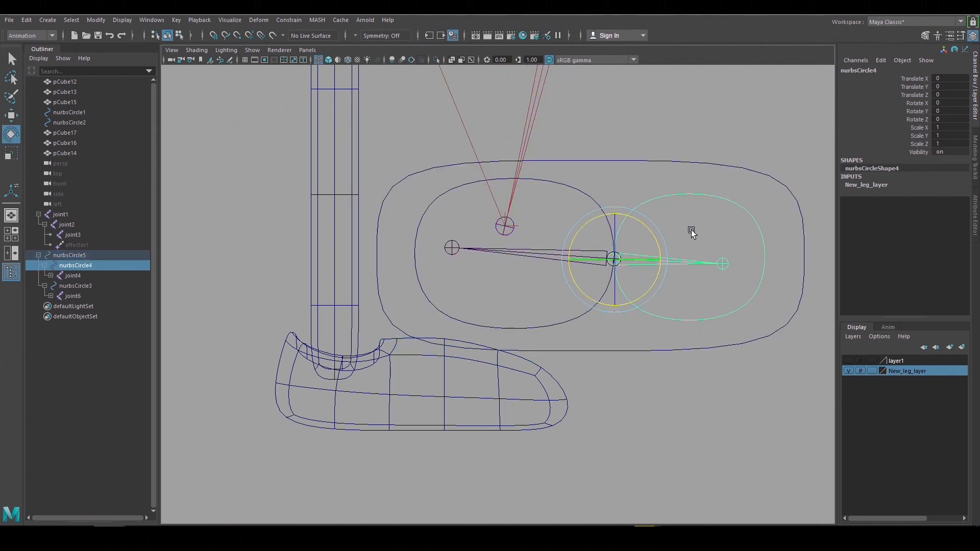
{"action": "left_click_drag", "start_coordinate": [691, 231], "coordinate": [661, 197]}
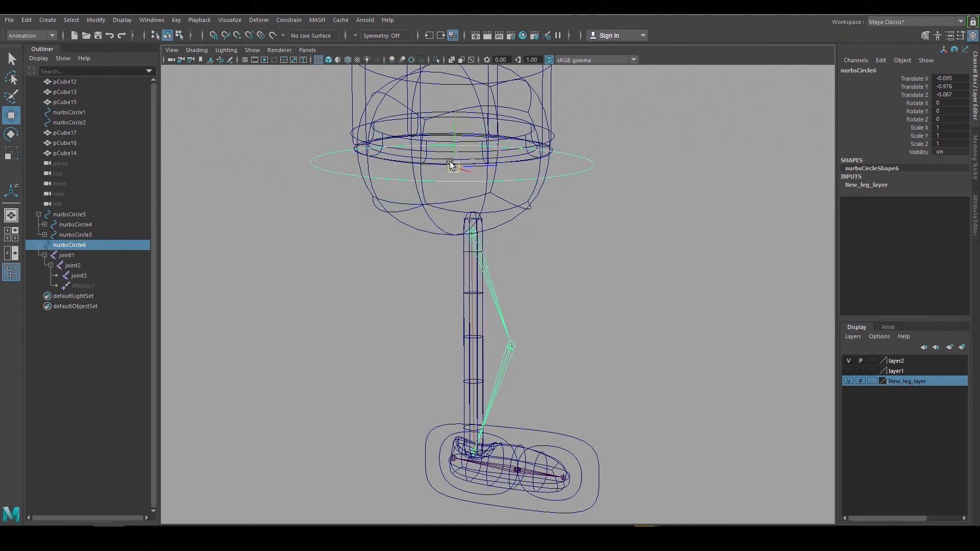
{"action": "left_click_drag", "start_coordinate": [454, 166], "coordinate": [472, 192]}
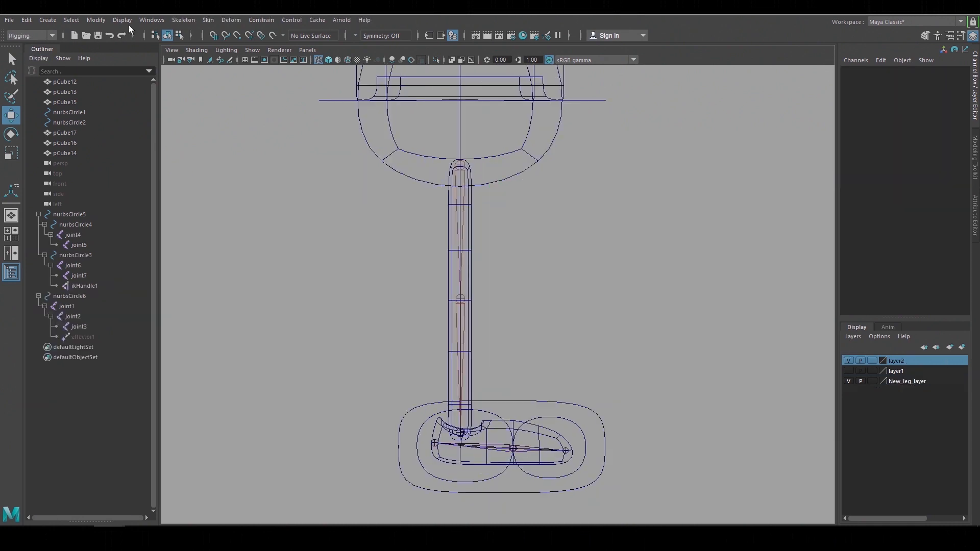
- Create joints, then stack five duplicated circles, nurbsCircle7 to nurbsCircle11, beside the leg
{"action": "left_click", "coordinate": [183, 20]}
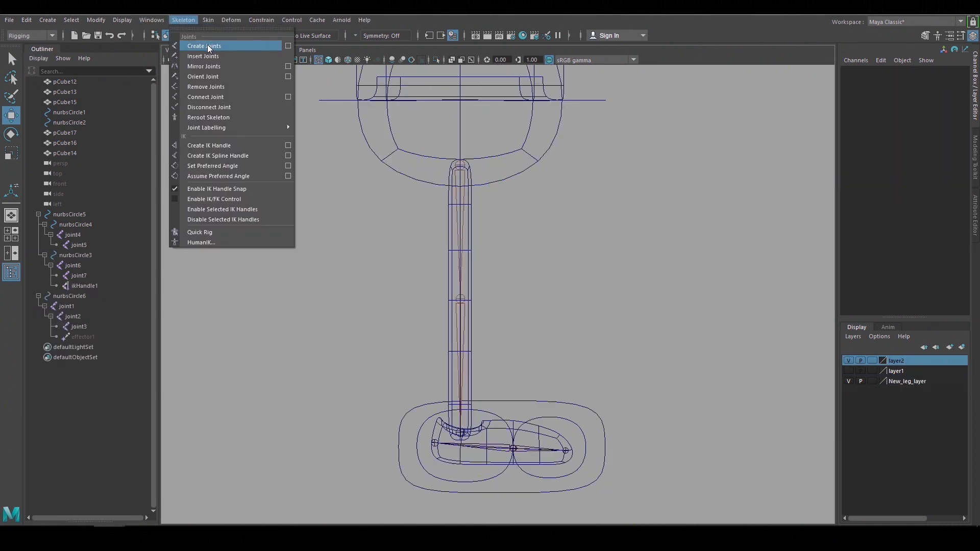
{"action": "left_click", "coordinate": [203, 46]}
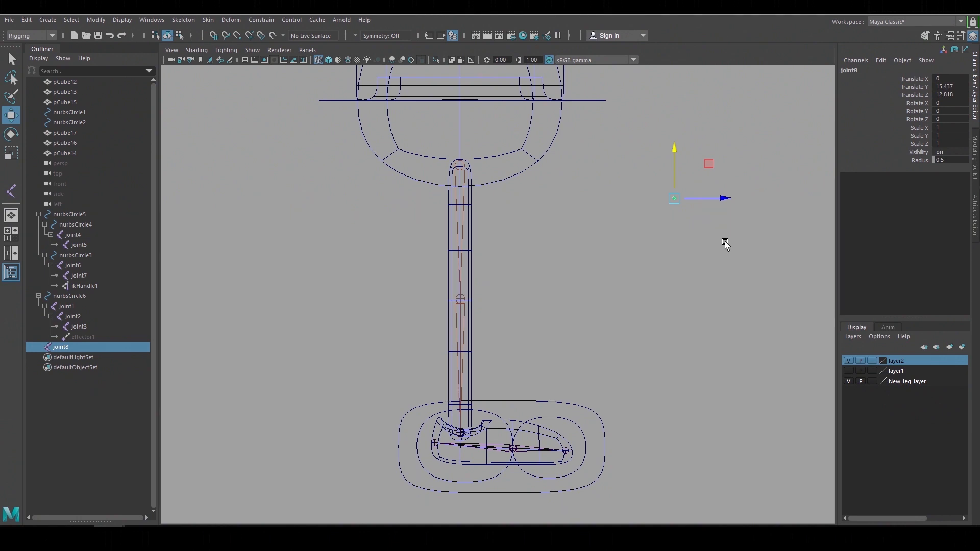
{"action": "left_click", "coordinate": [919, 159]}
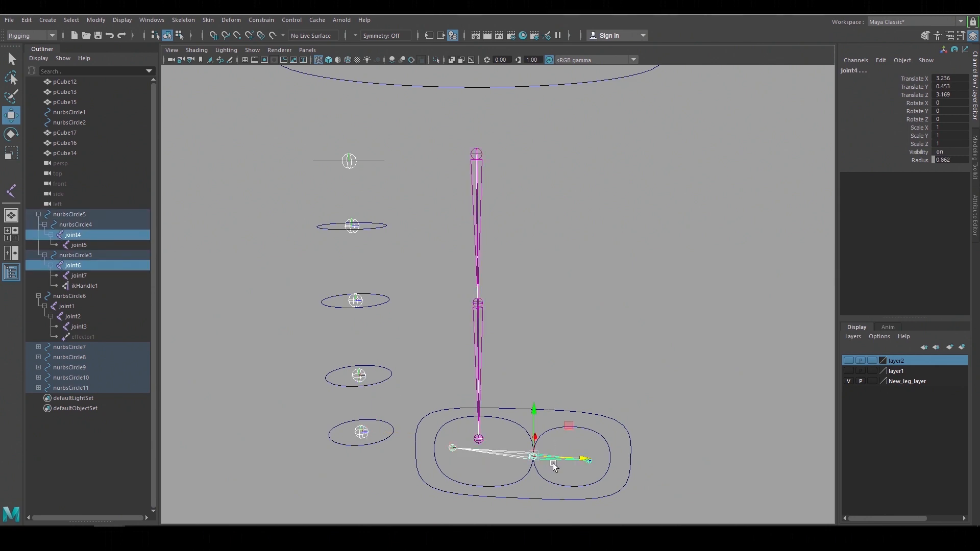
{"action": "left_click", "coordinate": [66, 306]}
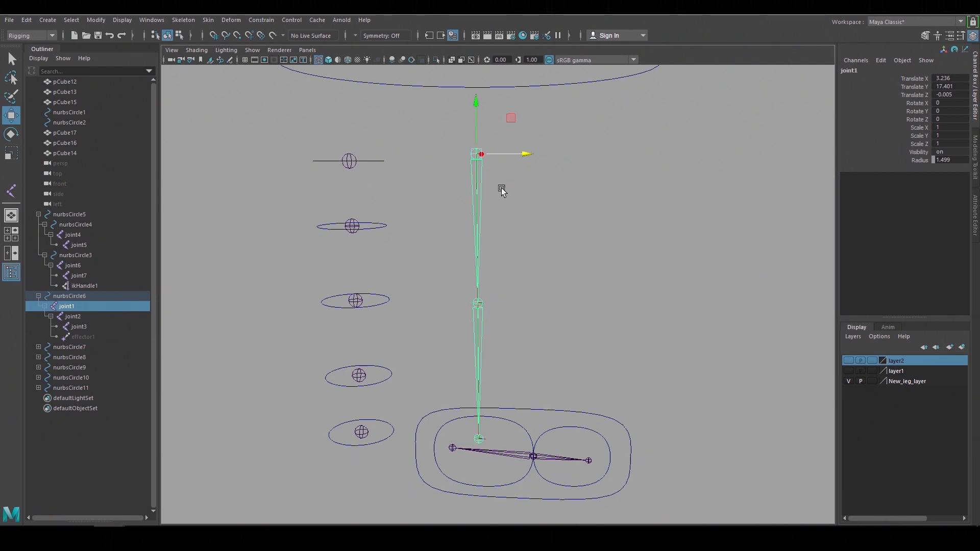
{"action": "mouse_move", "coordinate": [525, 282]}
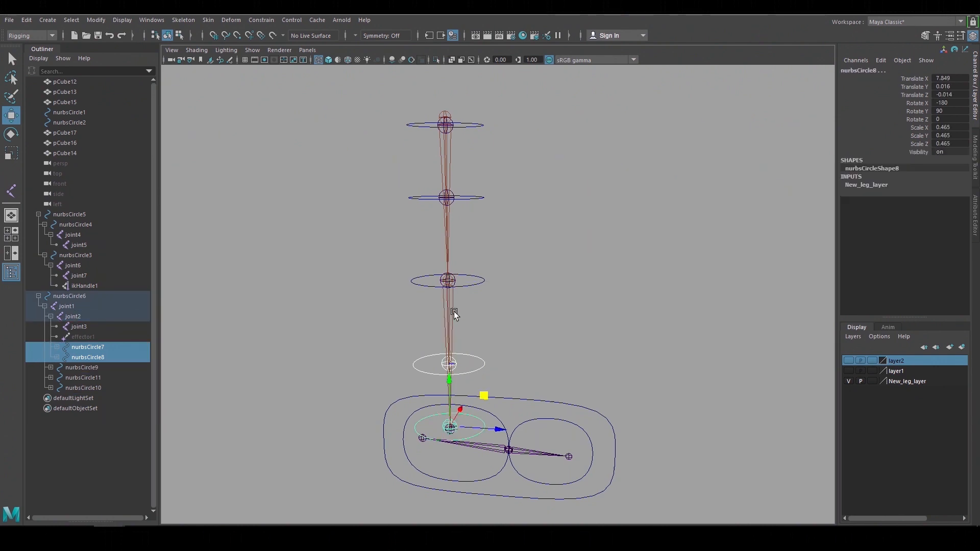
- Drag foot control nurbsCircle5 to test the IK leg bend
{"action": "left_click", "coordinate": [69, 213]}
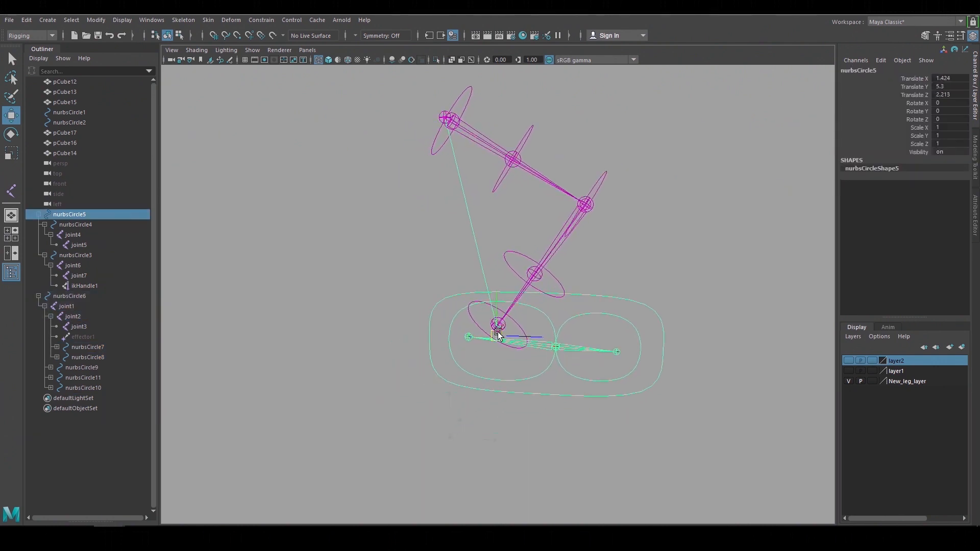
{"action": "left_click_drag", "start_coordinate": [496, 325], "coordinate": [538, 385]}
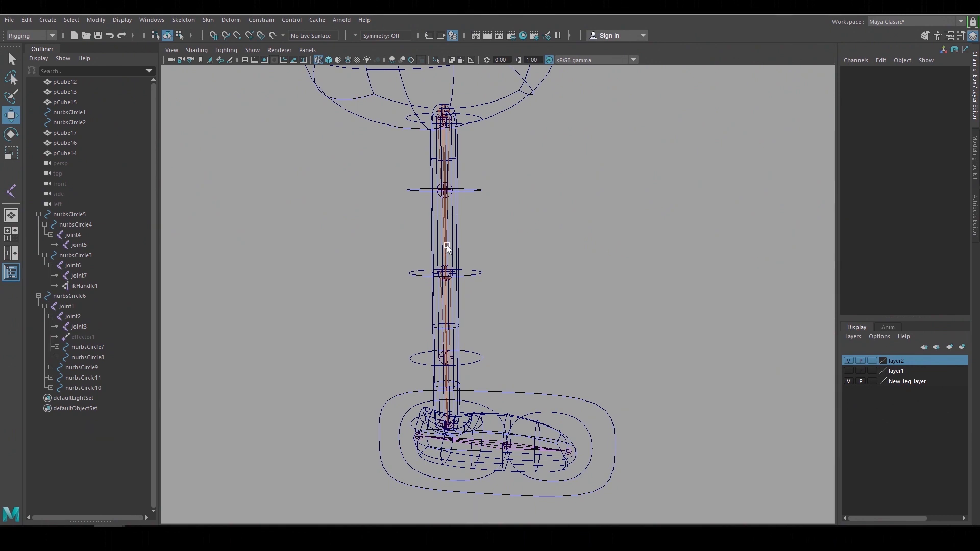
{"action": "left_click", "coordinate": [66, 307]}
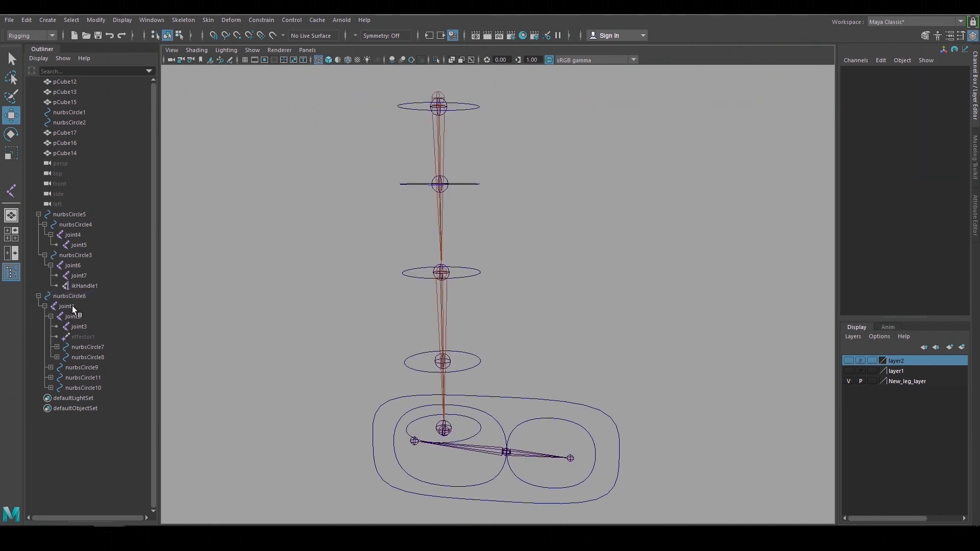
- Set joint3's Joint Draw Style to None so its bone isn't drawn
{"action": "left_click", "coordinate": [66, 306]}
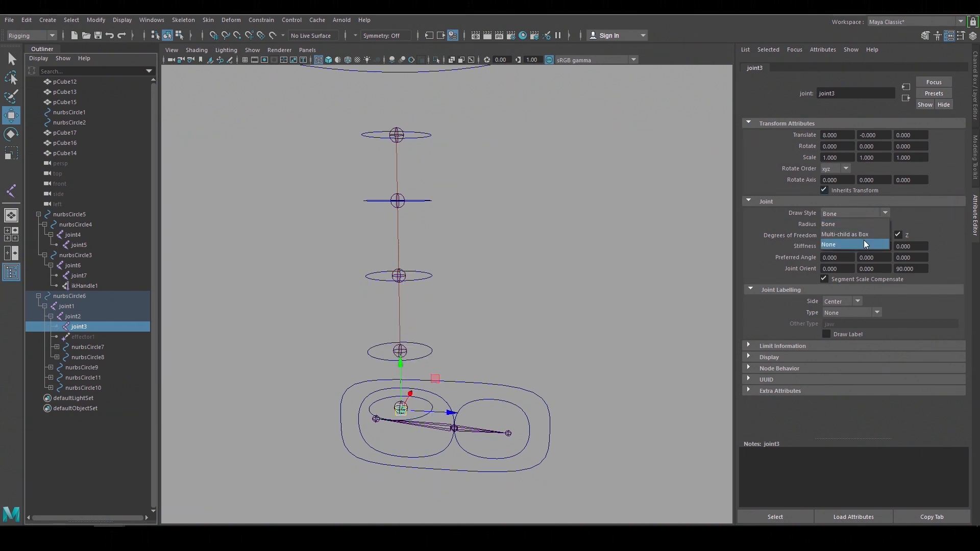
{"action": "left_click", "coordinate": [828, 244]}
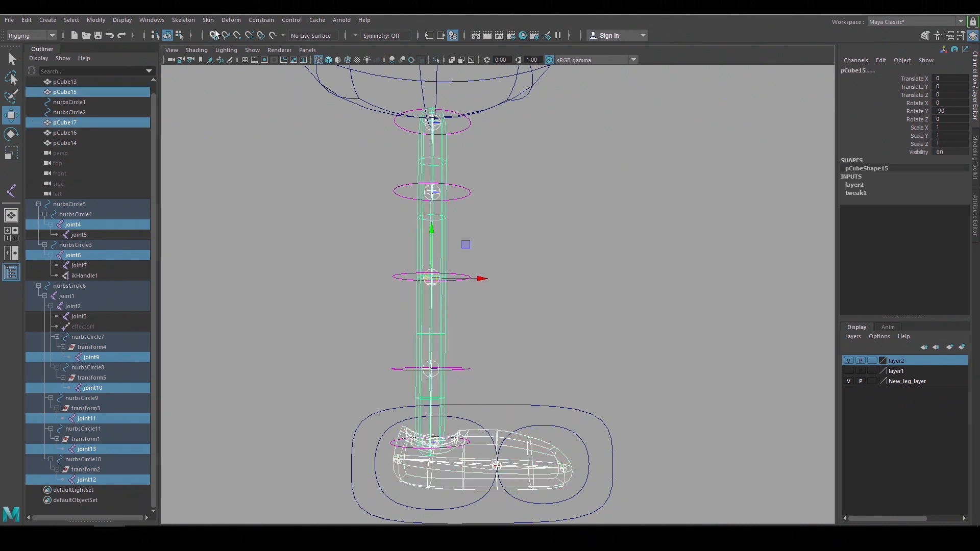
- Open the Bind Skin options for pCube15, pCube17 and the leg joints
{"action": "left_click", "coordinate": [208, 19]}
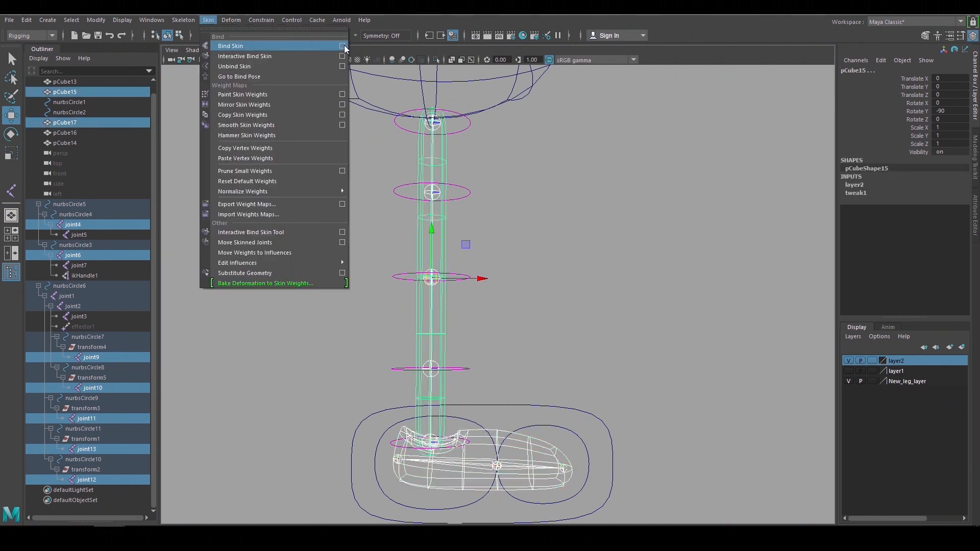
{"action": "left_click", "coordinate": [343, 45]}
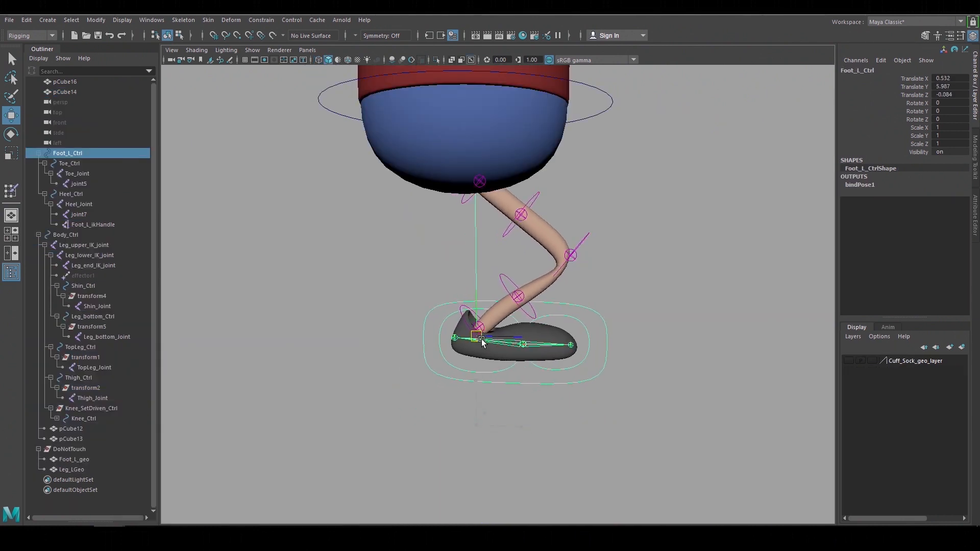
{"action": "left_click_drag", "start_coordinate": [481, 340], "coordinate": [509, 341]}
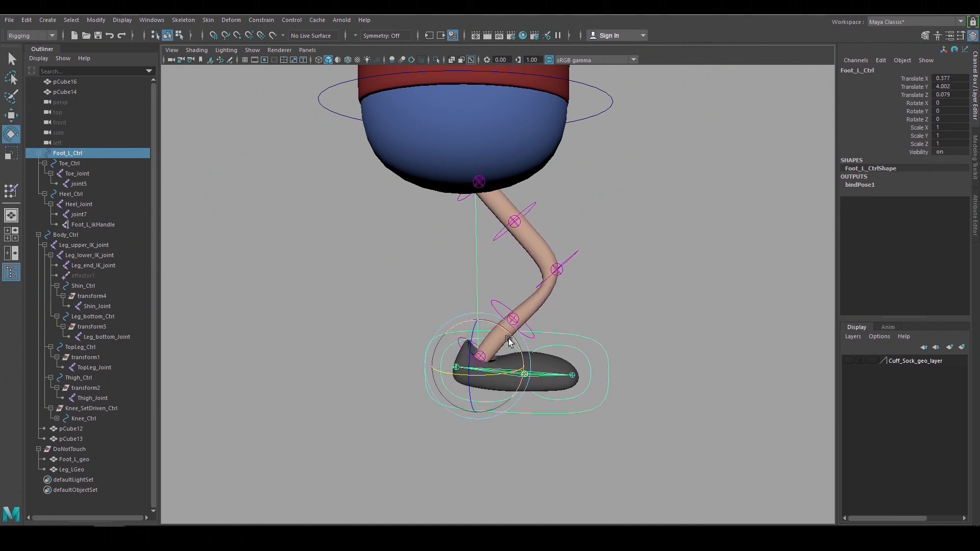
{"action": "left_click_drag", "start_coordinate": [509, 340], "coordinate": [518, 350]}
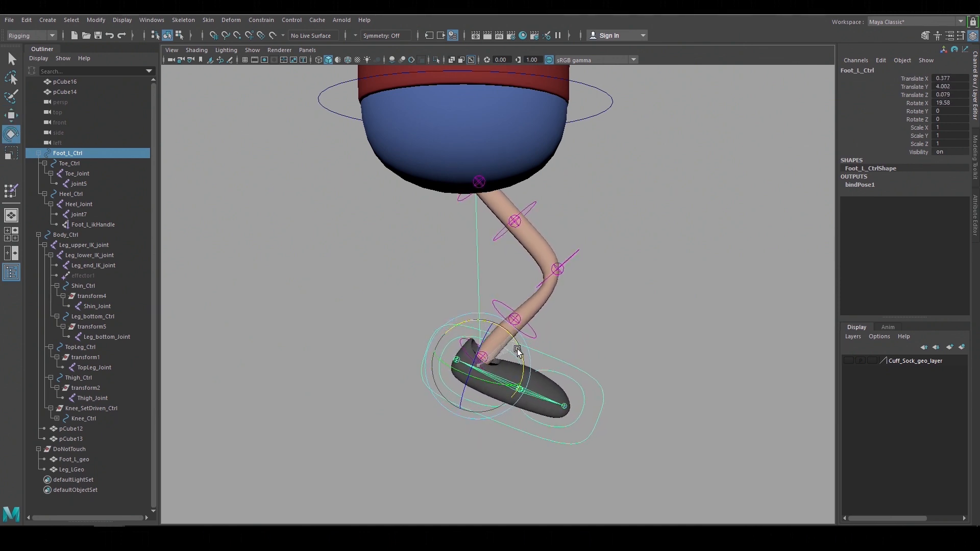
{"action": "left_click_drag", "start_coordinate": [517, 349], "coordinate": [567, 375]}
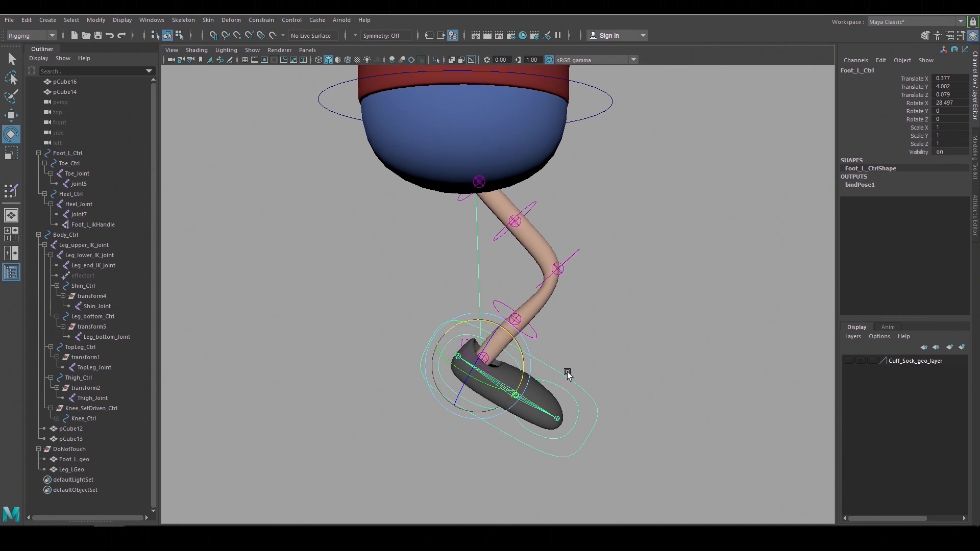
{"action": "left_click", "coordinate": [69, 163]}
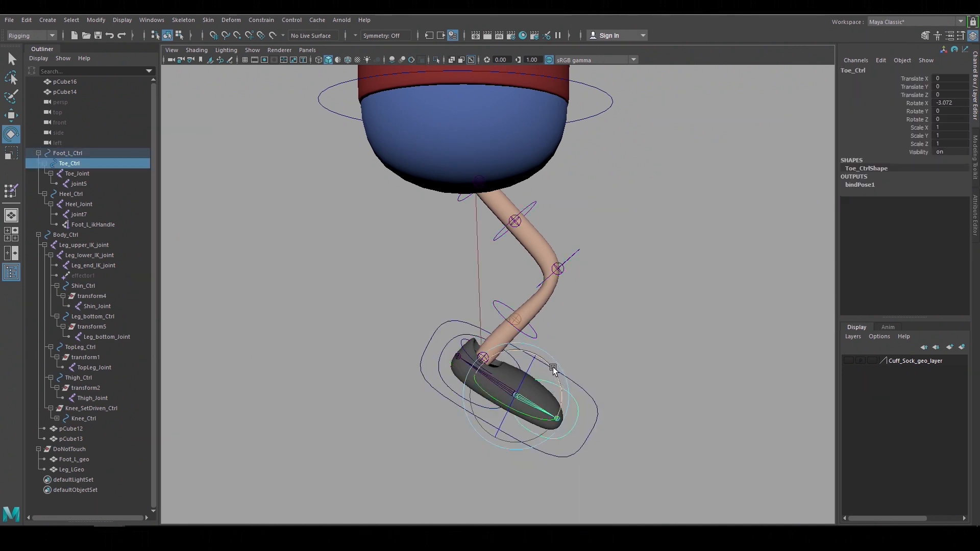
{"action": "left_click_drag", "start_coordinate": [552, 368], "coordinate": [549, 358]}
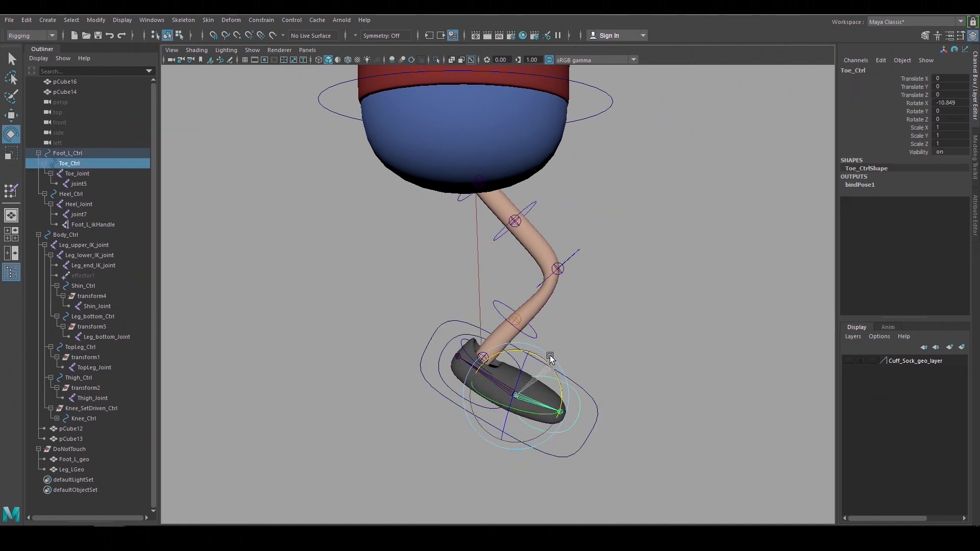
{"action": "left_click_drag", "start_coordinate": [550, 358], "coordinate": [530, 333]}
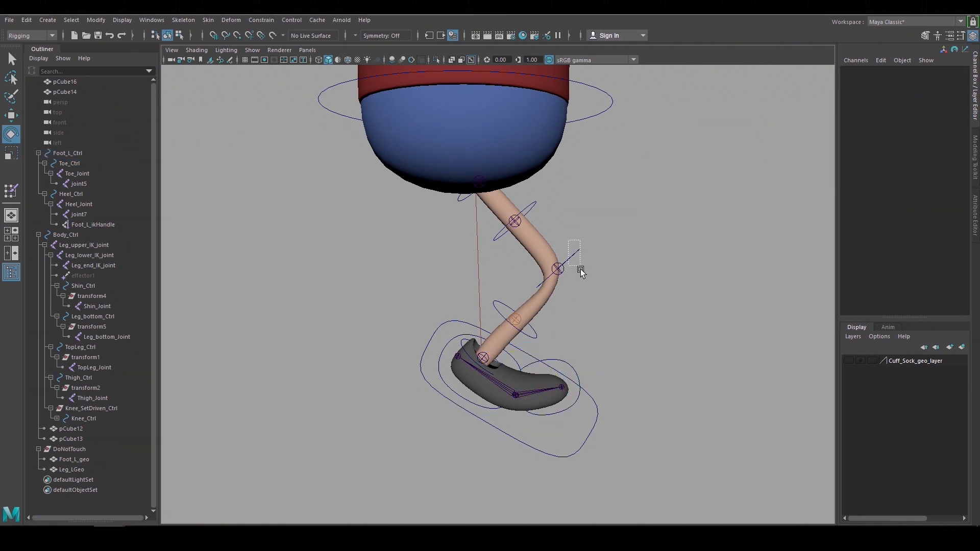
{"action": "left_click", "coordinate": [558, 269]}
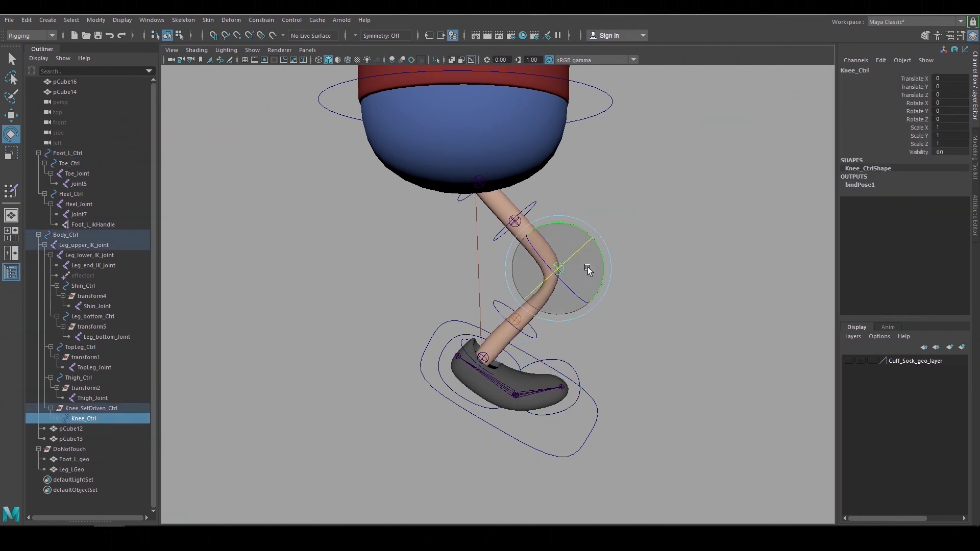
{"action": "left_click_drag", "start_coordinate": [586, 269], "coordinate": [597, 287]}
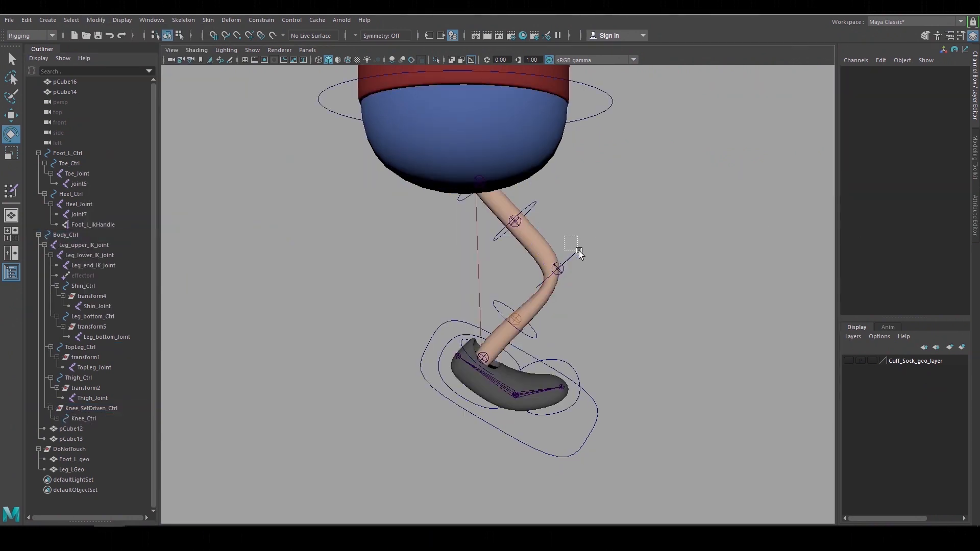
- Open Set Driven Key with Knee_SetDriven_Ctrl's rotation as the driven channel
{"action": "left_click", "coordinate": [91, 408]}
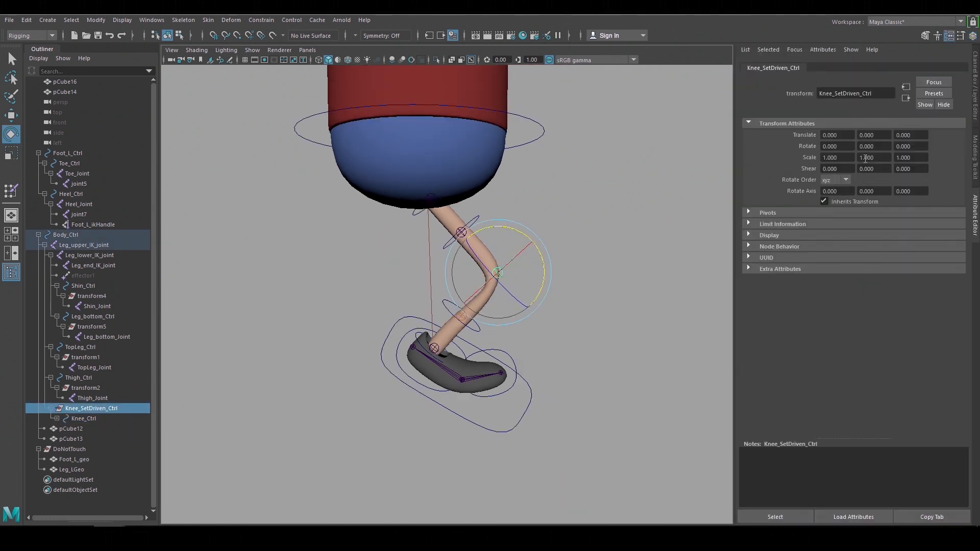
{"action": "right_click", "coordinate": [868, 145]}
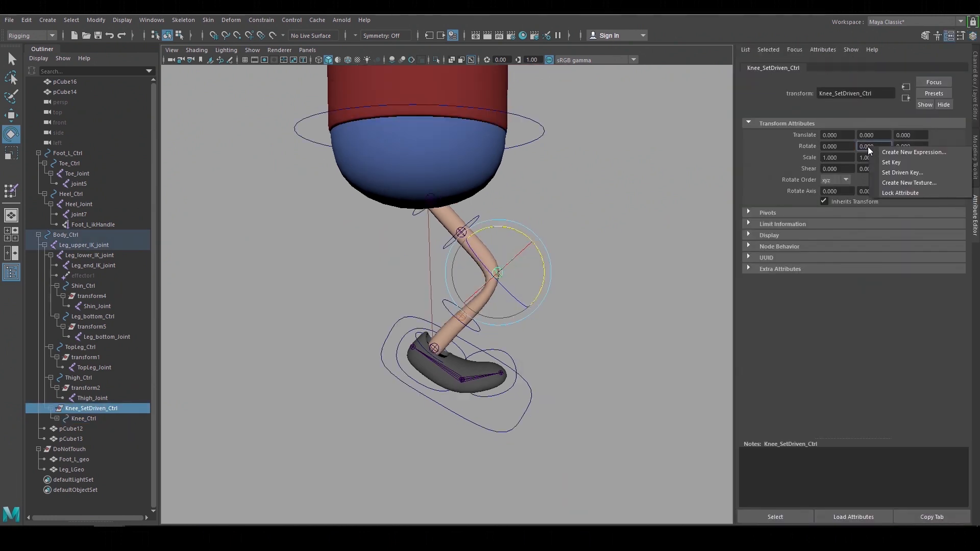
{"action": "left_click", "coordinate": [902, 173]}
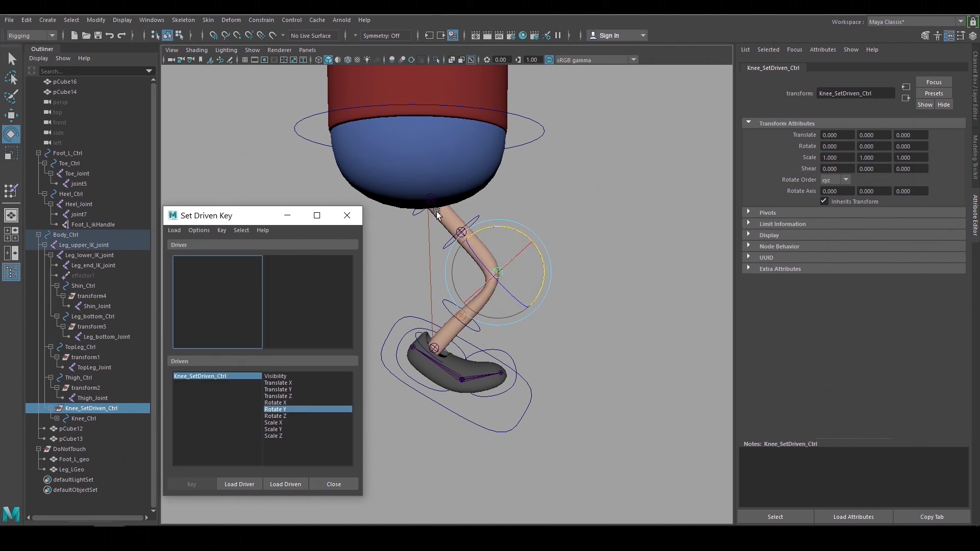
- Load Leg_lower_IK_joint as the driver and pick its Rotate Y
{"action": "left_click", "coordinate": [89, 255]}
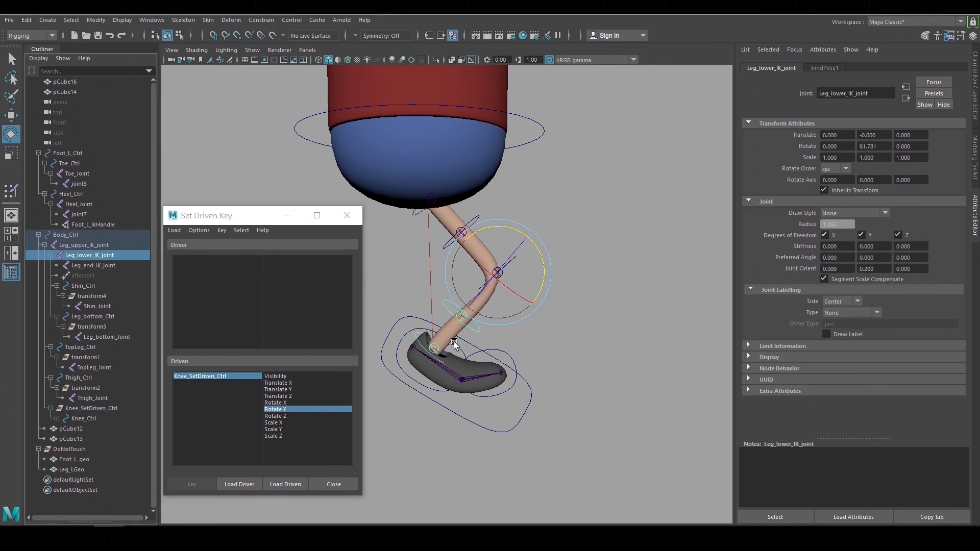
{"action": "left_click", "coordinate": [174, 230]}
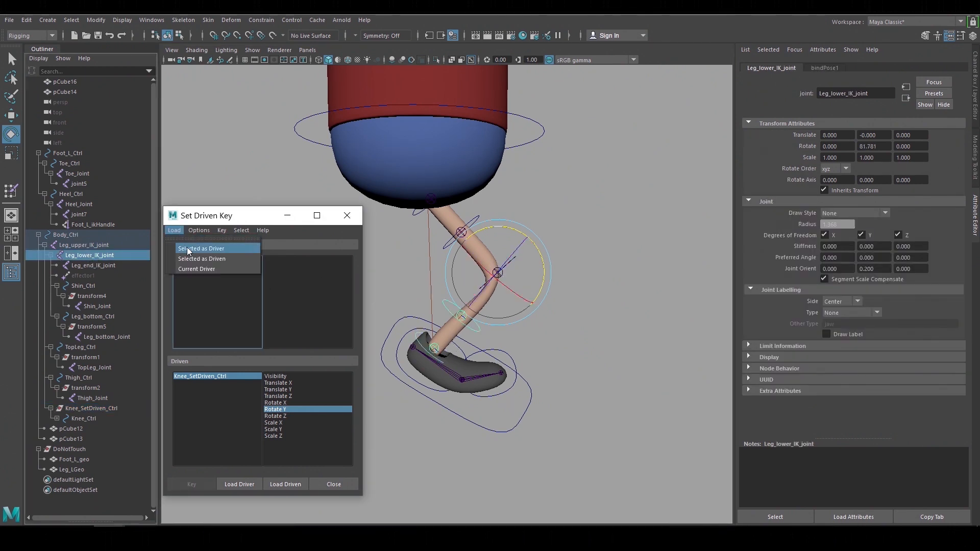
{"action": "left_click", "coordinate": [201, 248]}
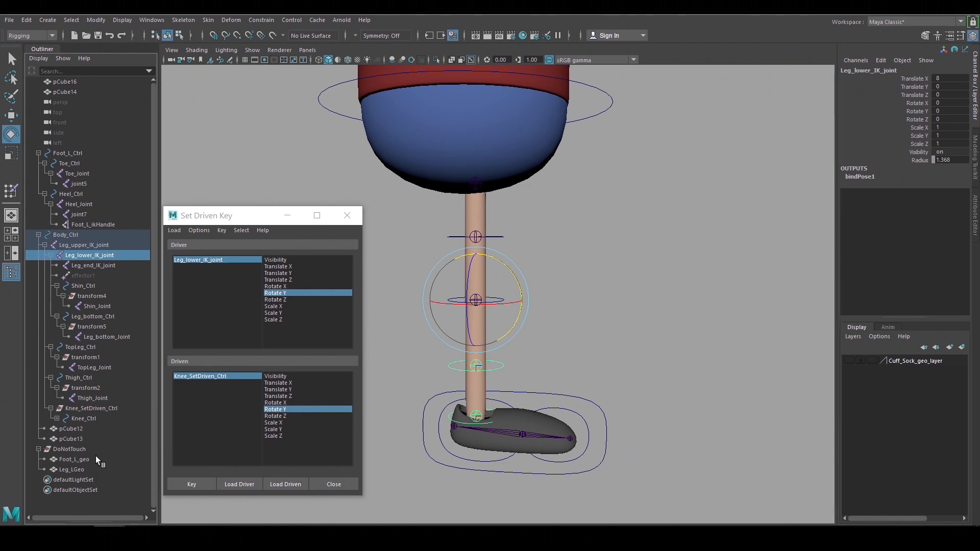
{"action": "left_click", "coordinate": [192, 484]}
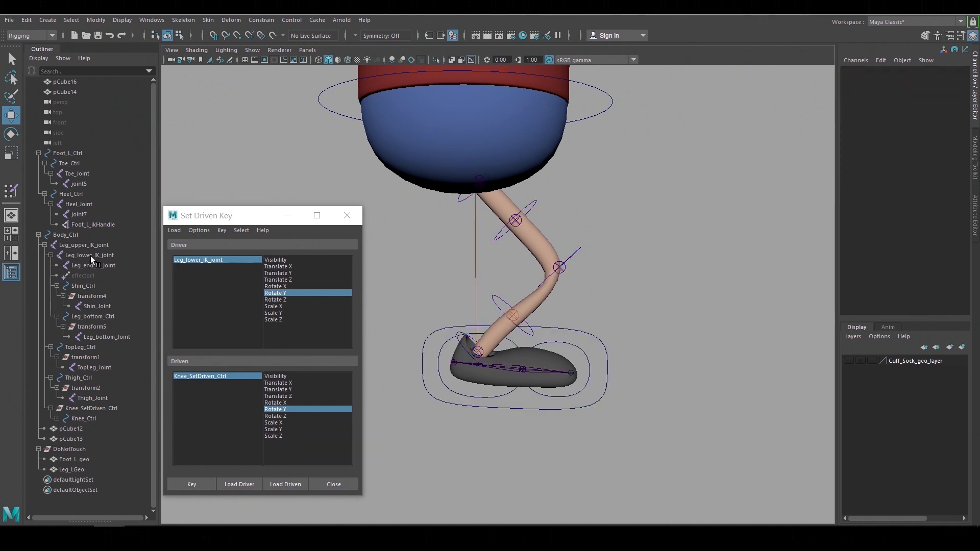
{"action": "left_click", "coordinate": [88, 255]}
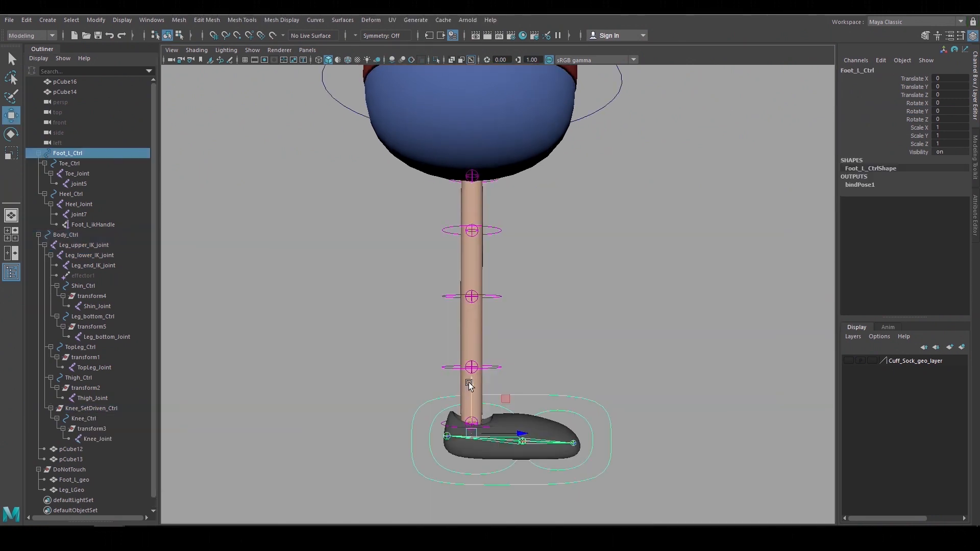
- Raise Foot_L_Ctrl to bend the leg and check Knee_Ctrl's driven rotation
{"action": "left_click_drag", "start_coordinate": [469, 383], "coordinate": [469, 375]}
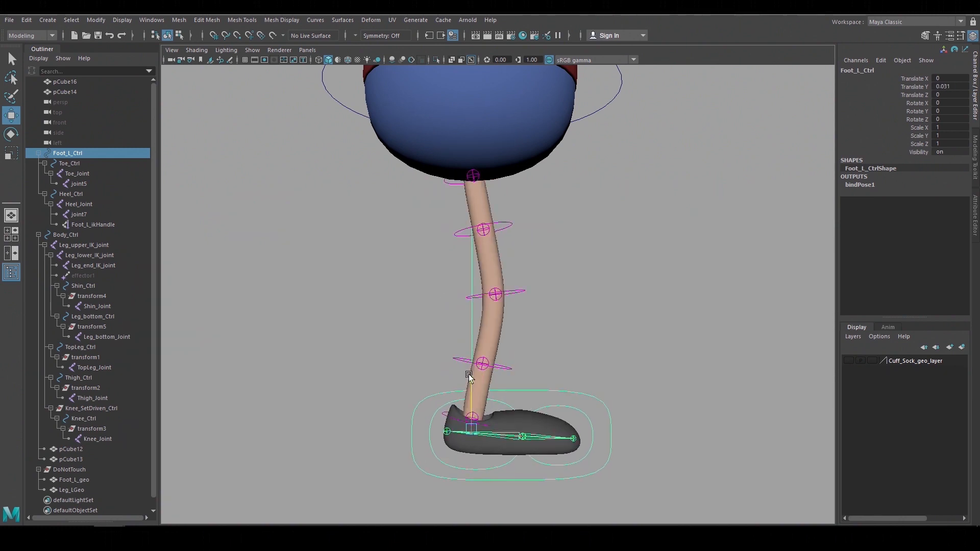
{"action": "left_click", "coordinate": [92, 407]}
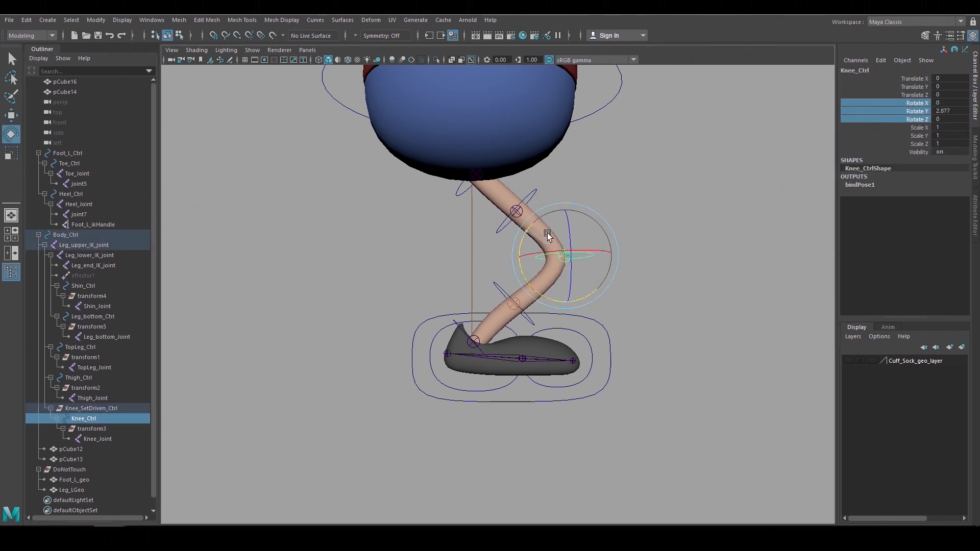
{"action": "left_click_drag", "start_coordinate": [547, 235], "coordinate": [528, 237]}
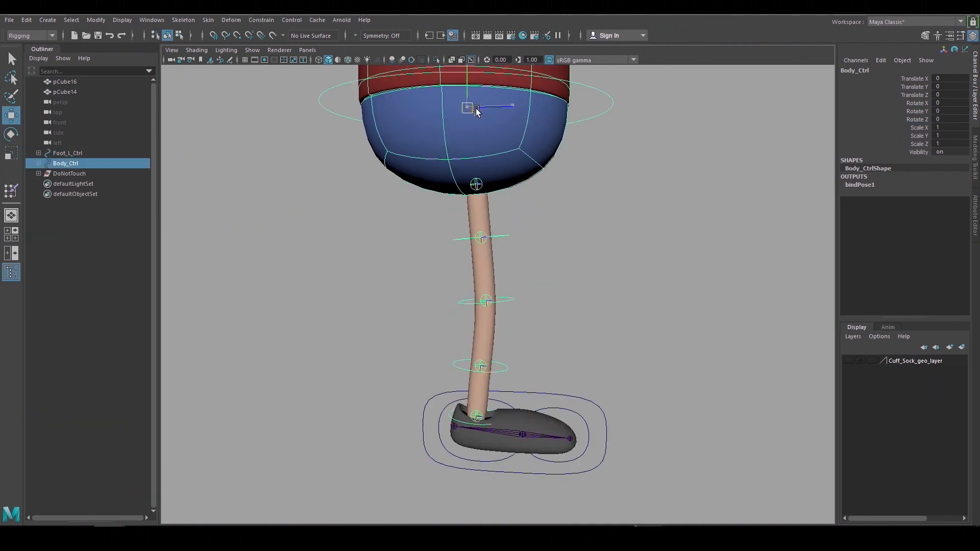
- Move Foot_L_Ctrl up and forward to test the knee bend, then return it
{"action": "left_click_drag", "start_coordinate": [472, 107], "coordinate": [505, 165]}
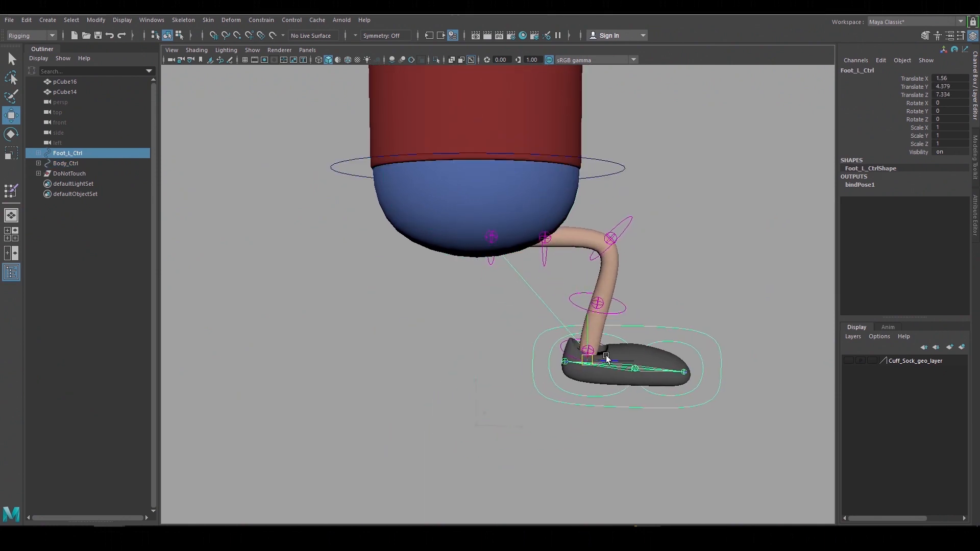
{"action": "left_click_drag", "start_coordinate": [605, 358], "coordinate": [672, 298]}
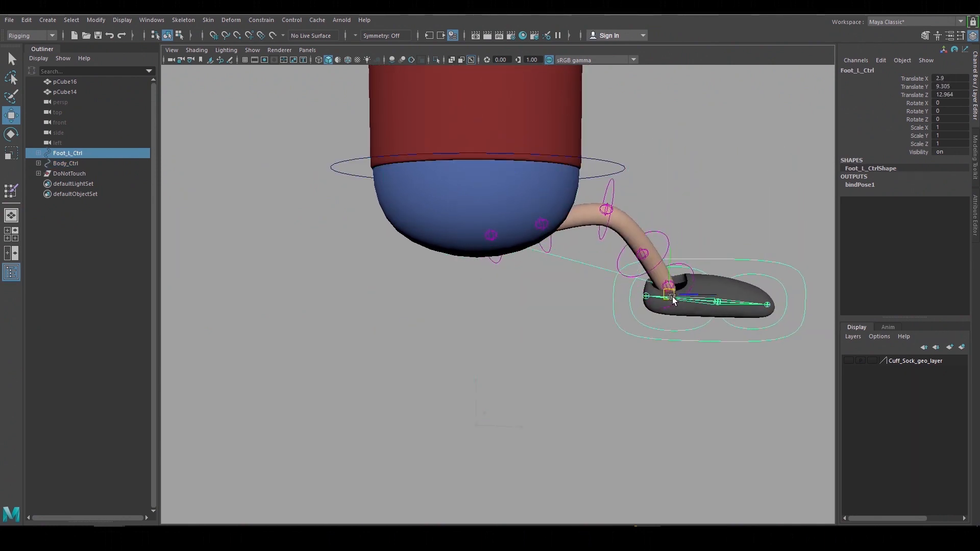
{"action": "left_click_drag", "start_coordinate": [670, 296], "coordinate": [668, 326]}
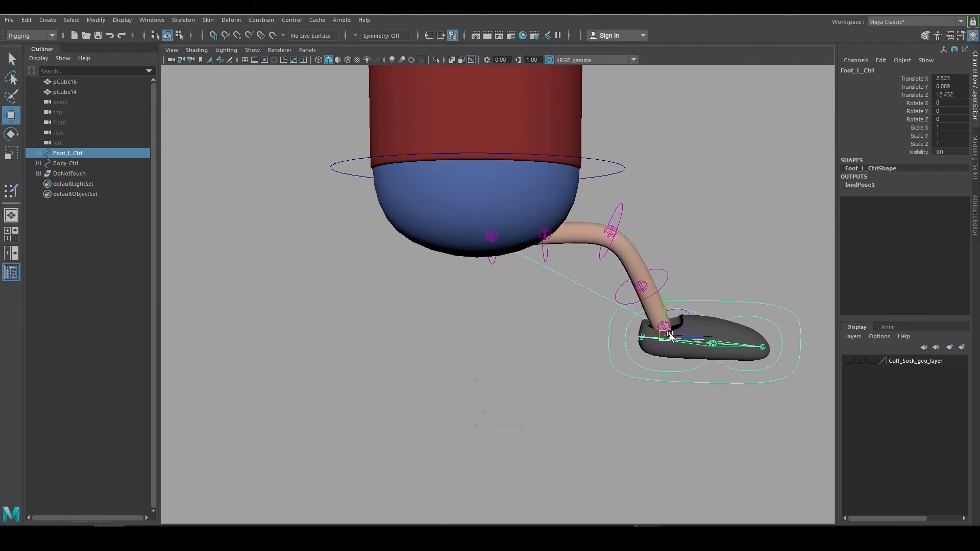
{"action": "left_click_drag", "start_coordinate": [668, 337], "coordinate": [454, 424]}
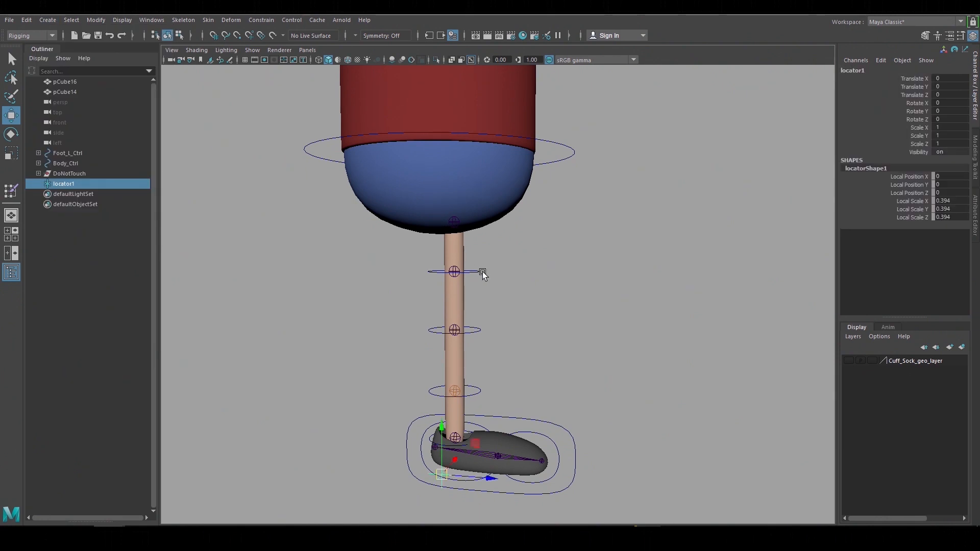
- Place the locator in front of the knee and pole-vector constrain Foot_L_ikHandle to it
{"action": "left_click_drag", "start_coordinate": [481, 272], "coordinate": [690, 159]}
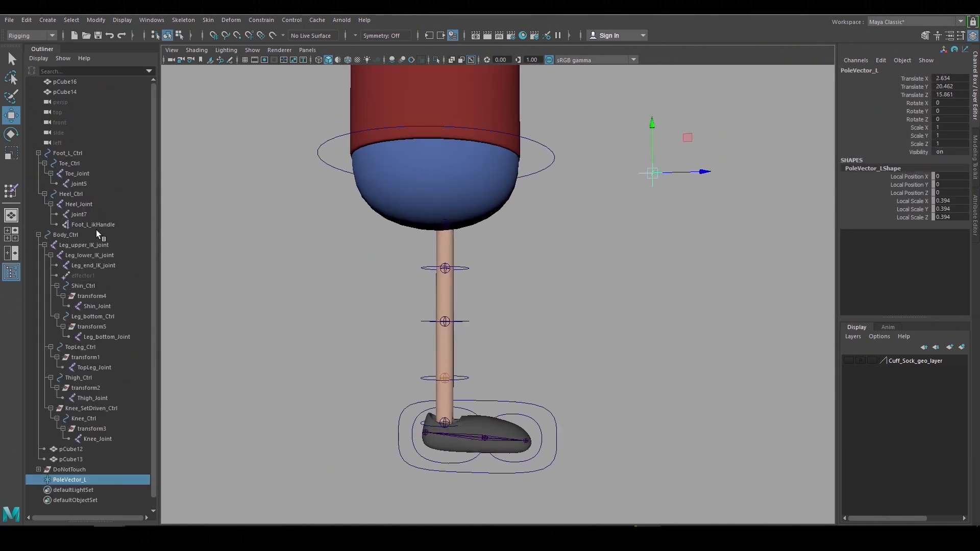
{"action": "left_click", "coordinate": [92, 225]}
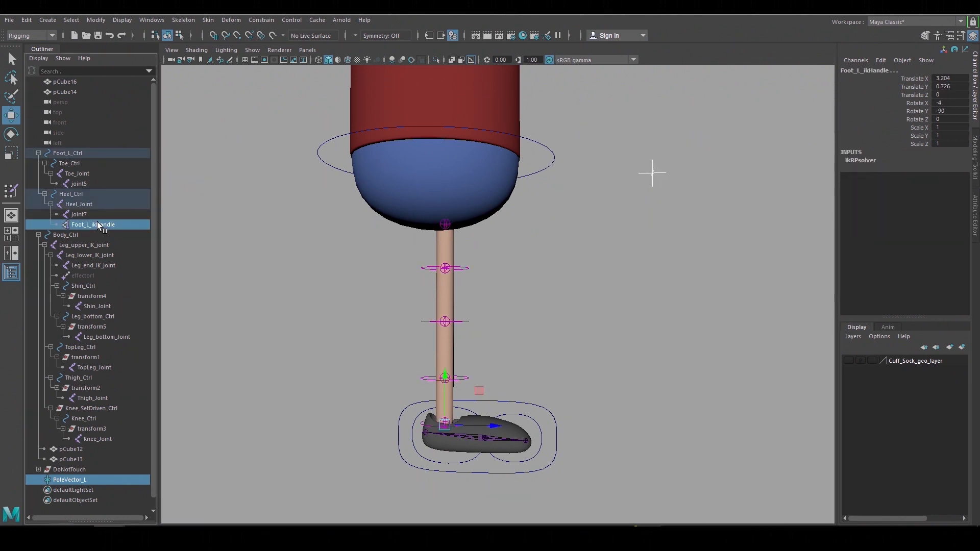
{"action": "left_click", "coordinate": [261, 19]}
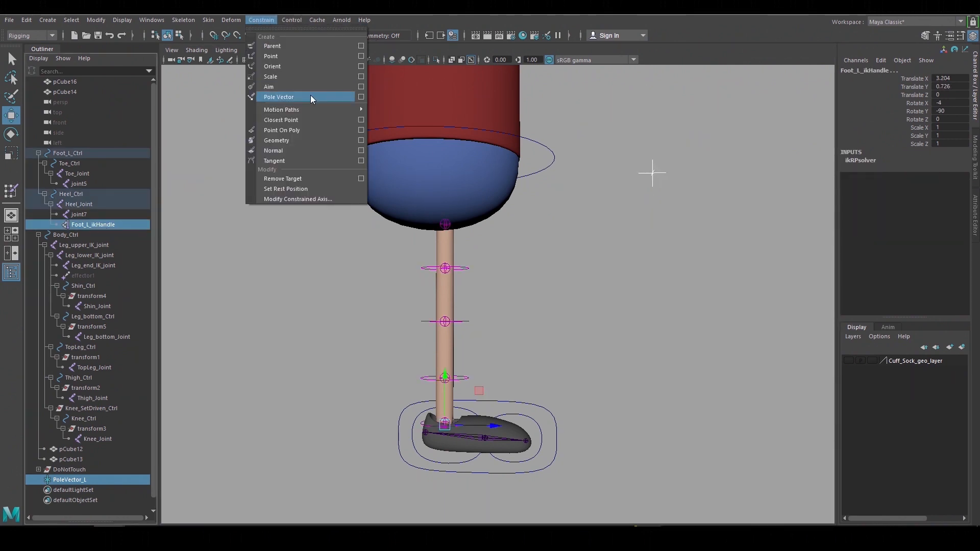
{"action": "left_click", "coordinate": [279, 97]}
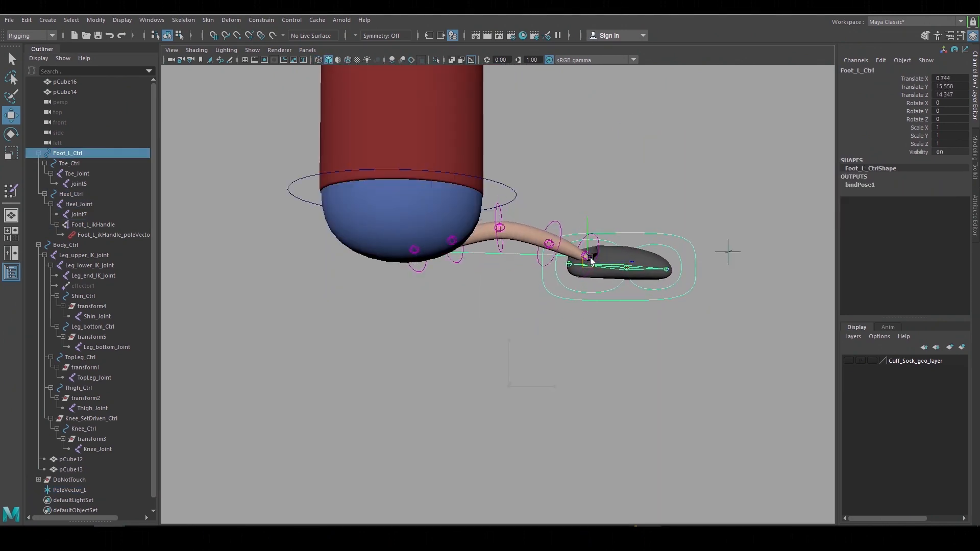
- Move the pole vector locator further forward and higher above the knee
{"action": "left_click", "coordinate": [69, 490]}
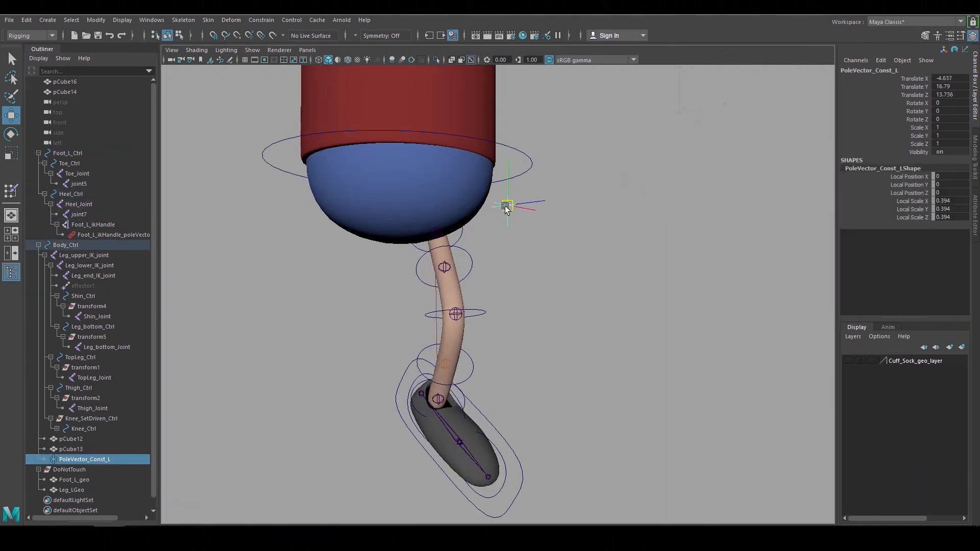
{"action": "left_click_drag", "start_coordinate": [507, 207], "coordinate": [563, 213]}
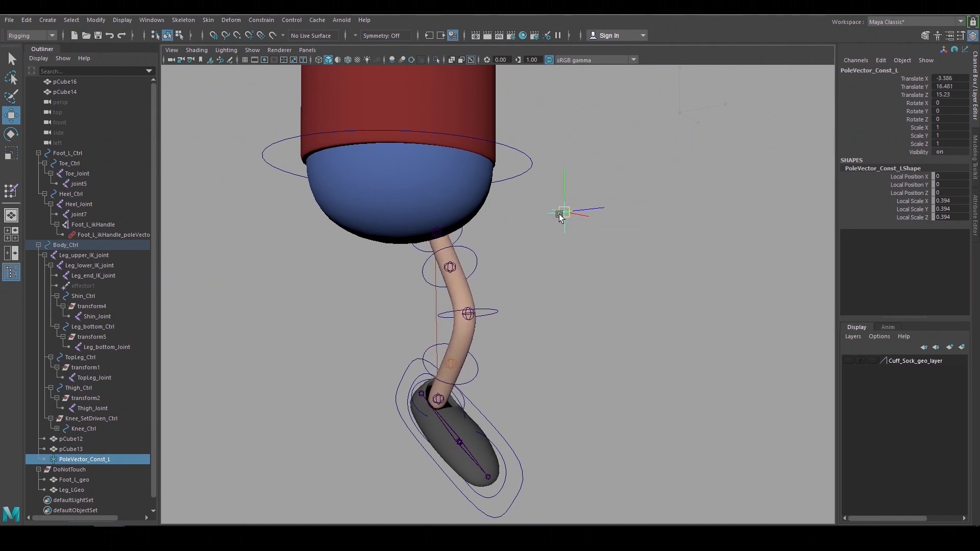
{"action": "left_click_drag", "start_coordinate": [562, 212], "coordinate": [672, 181]}
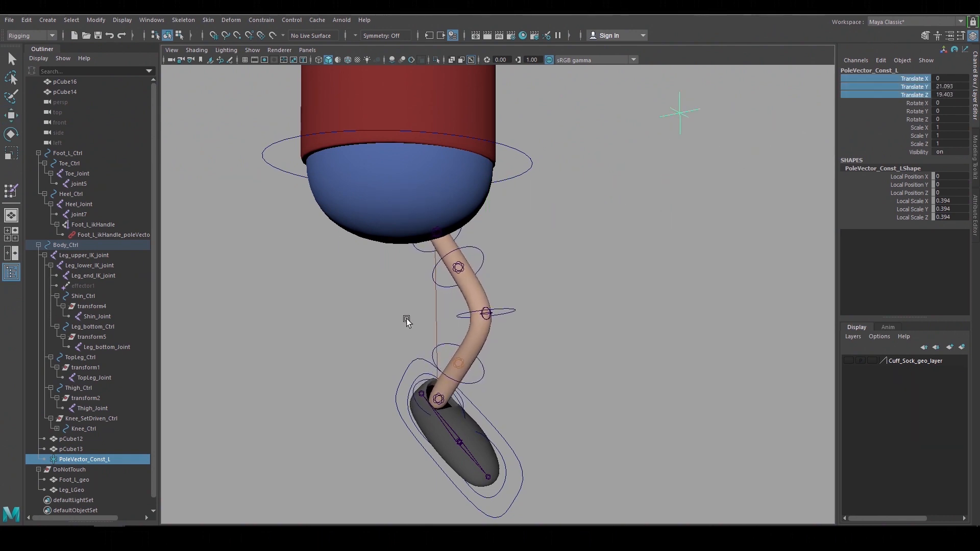
- Try Foot_L_ikHandle's Twist channel, then select Foot_L_Ctrl
{"action": "left_click", "coordinate": [93, 224]}
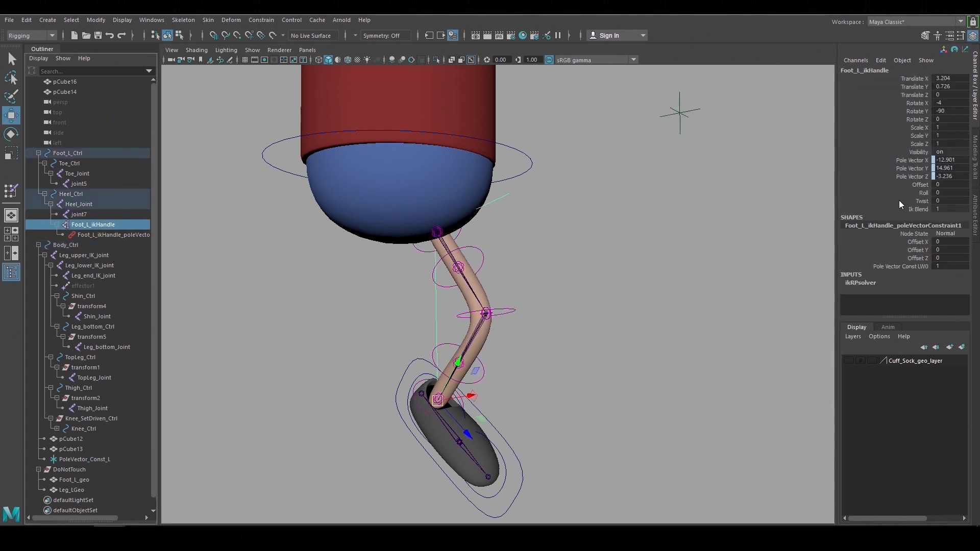
{"action": "left_click", "coordinate": [919, 200]}
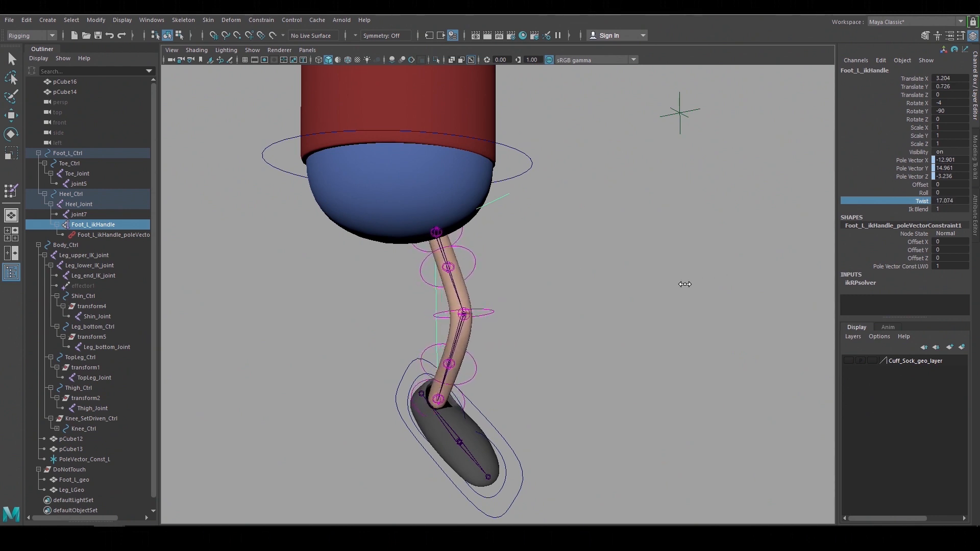
{"action": "left_click", "coordinate": [67, 153]}
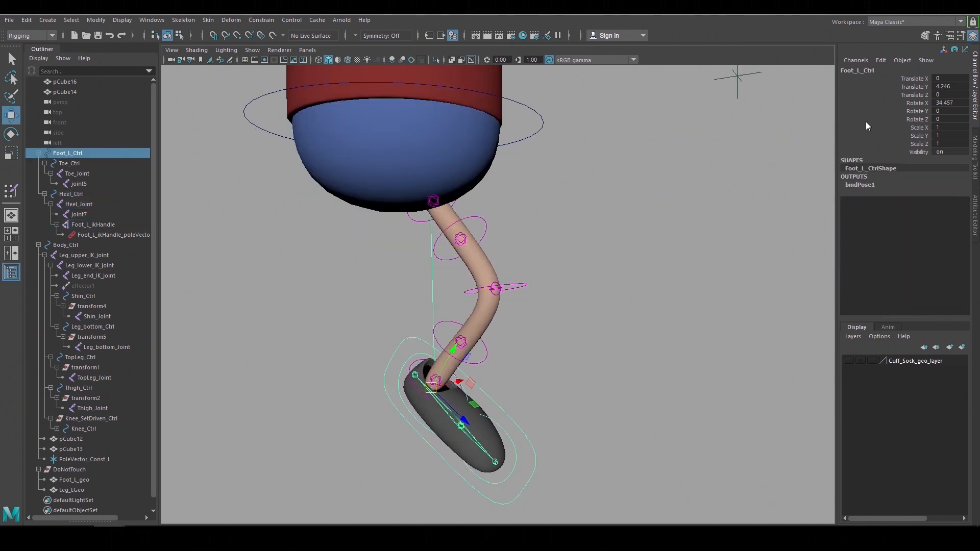
- Add a custom float attribute named Twist to Foot_L_Ctrl
{"action": "left_click", "coordinate": [955, 50]}
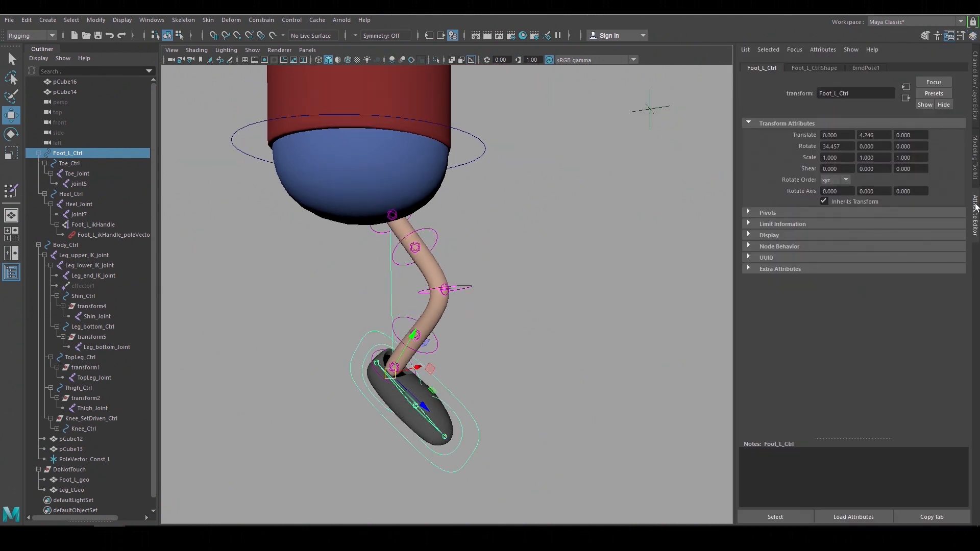
{"action": "left_click", "coordinate": [823, 50]}
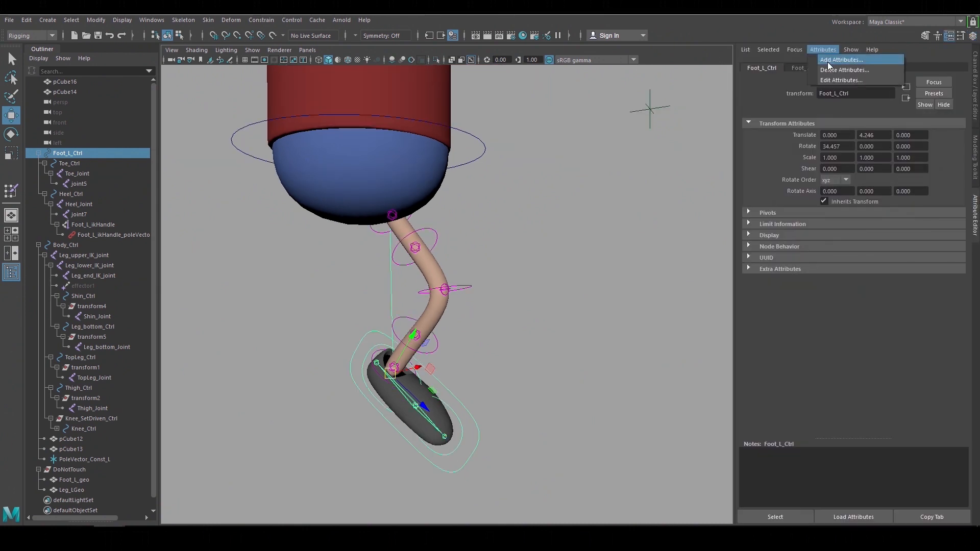
{"action": "left_click", "coordinate": [842, 59]}
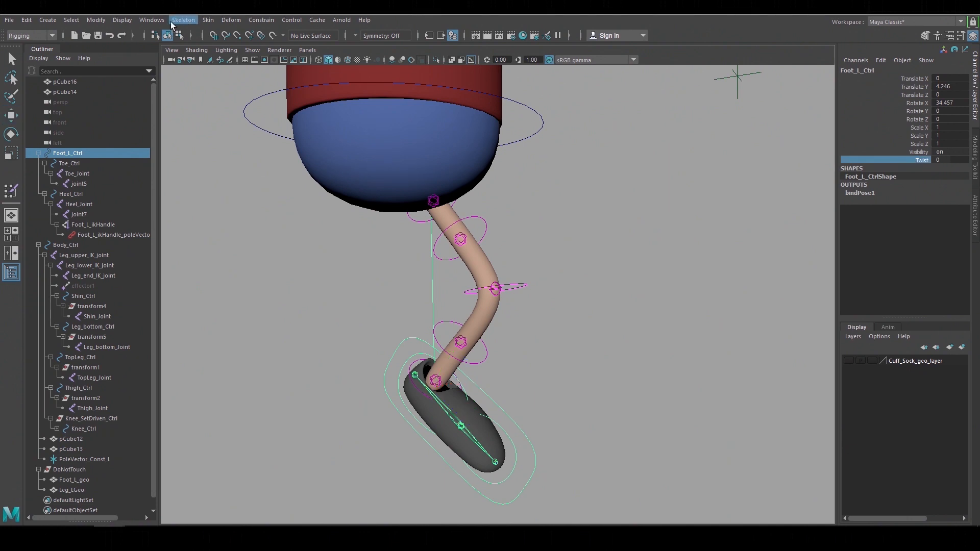
- Connect Foot_L_Ctrl's Twist to Foot_L_ikHandle's twist in the Connection Editor and test it
{"action": "left_click", "coordinate": [152, 20]}
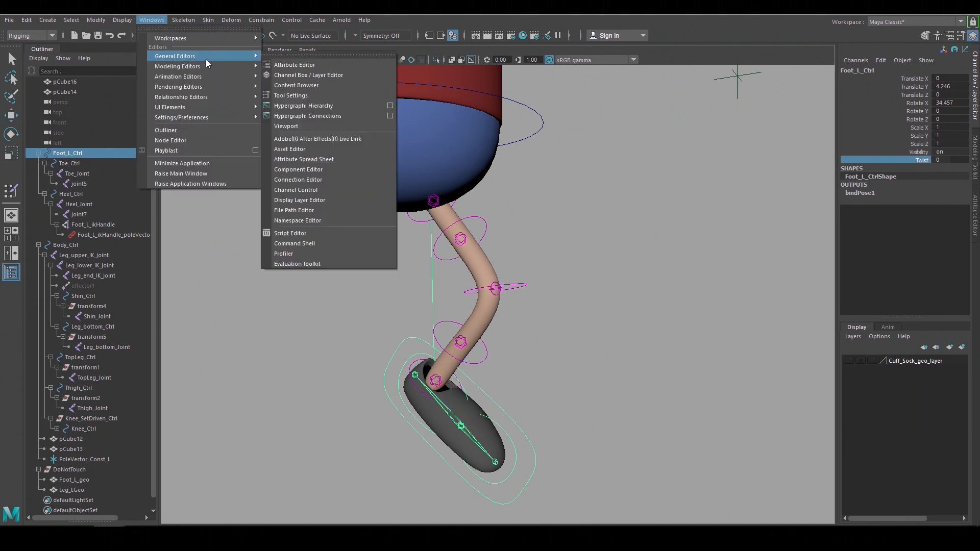
{"action": "mouse_move", "coordinate": [324, 180]}
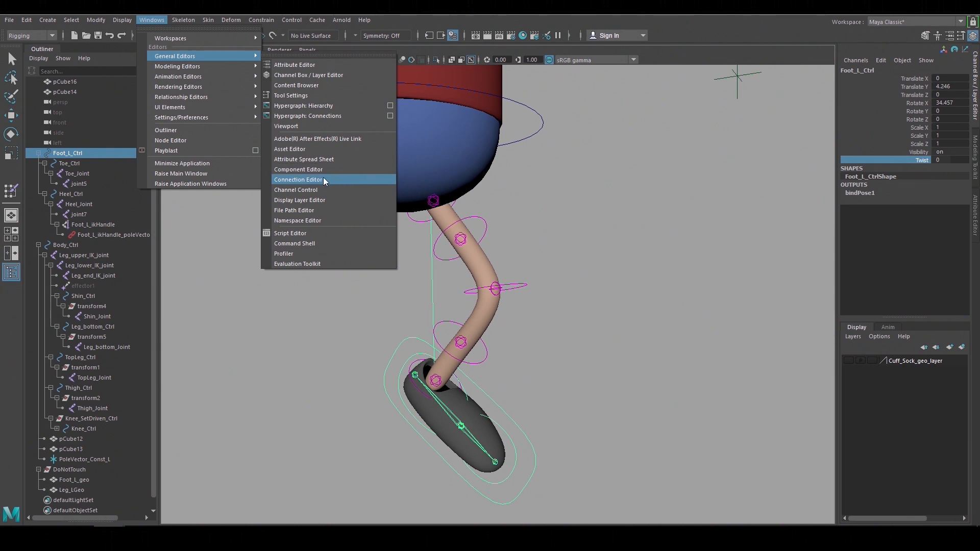
{"action": "left_click", "coordinate": [298, 179]}
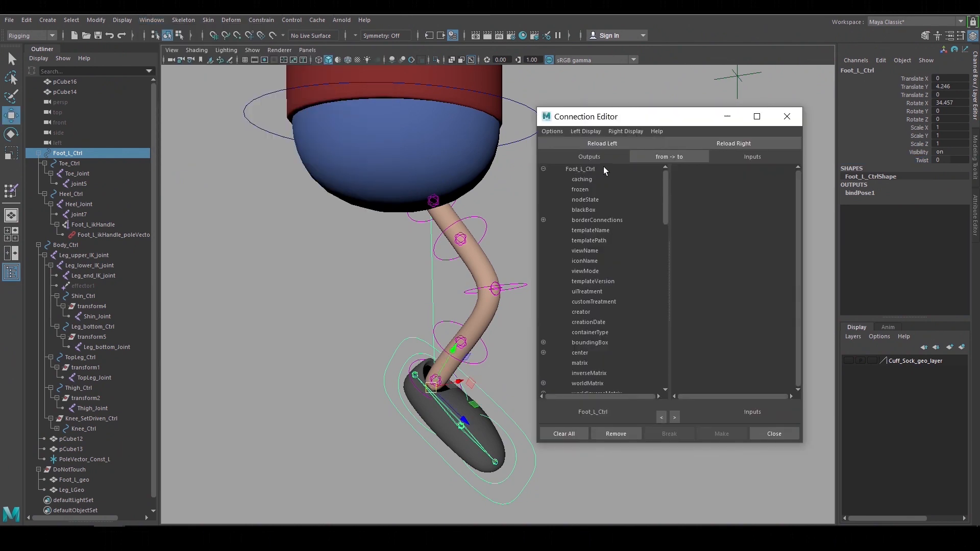
{"action": "mouse_move", "coordinate": [662, 190]}
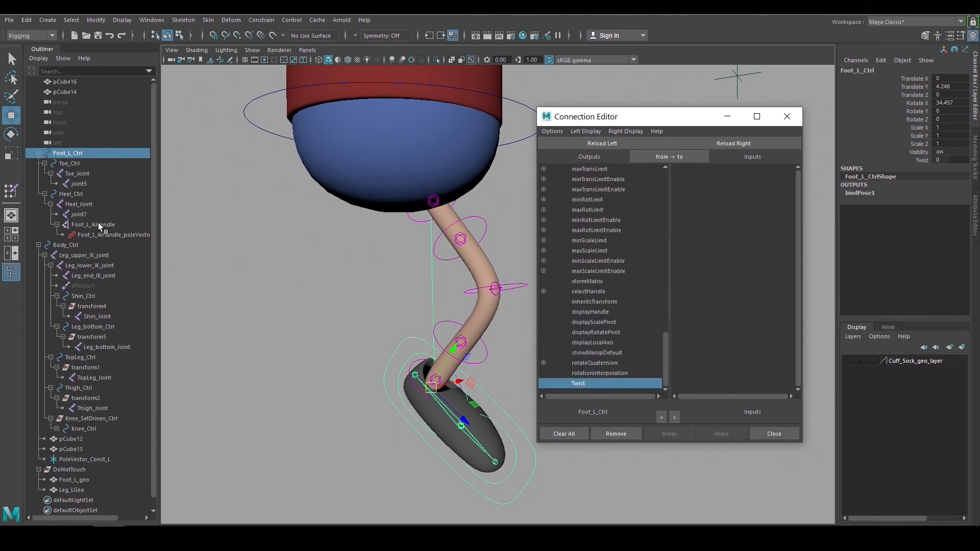
{"action": "left_click", "coordinate": [93, 225]}
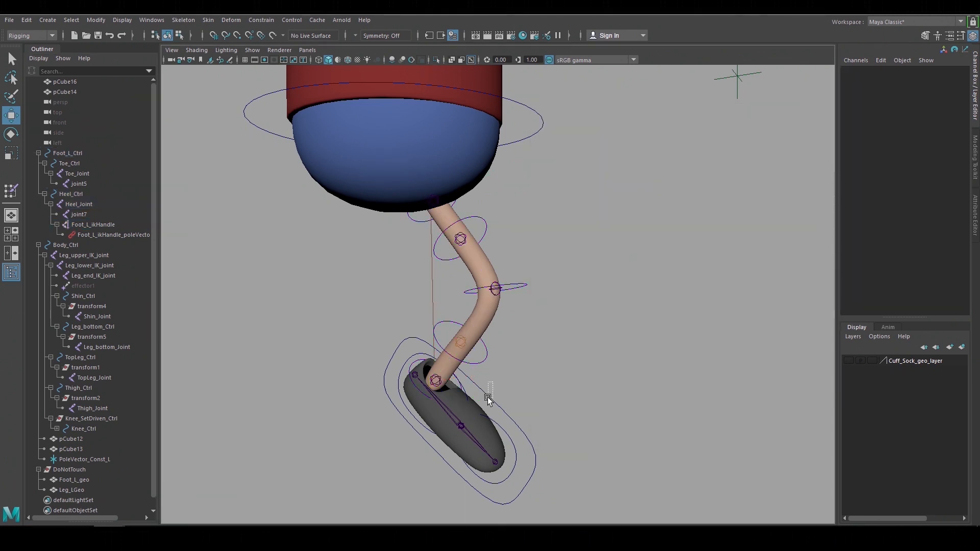
{"action": "left_click", "coordinate": [68, 153]}
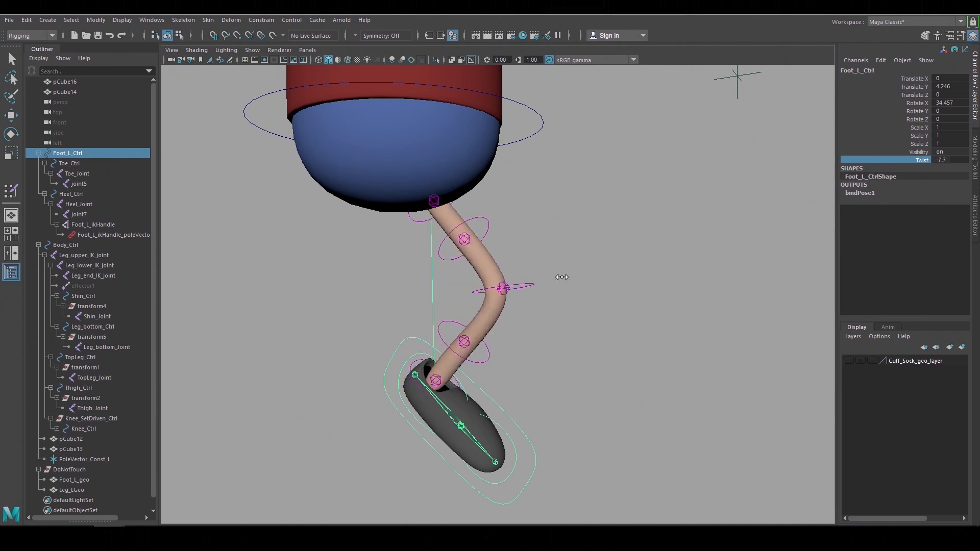
{"action": "left_click", "coordinate": [83, 255]}
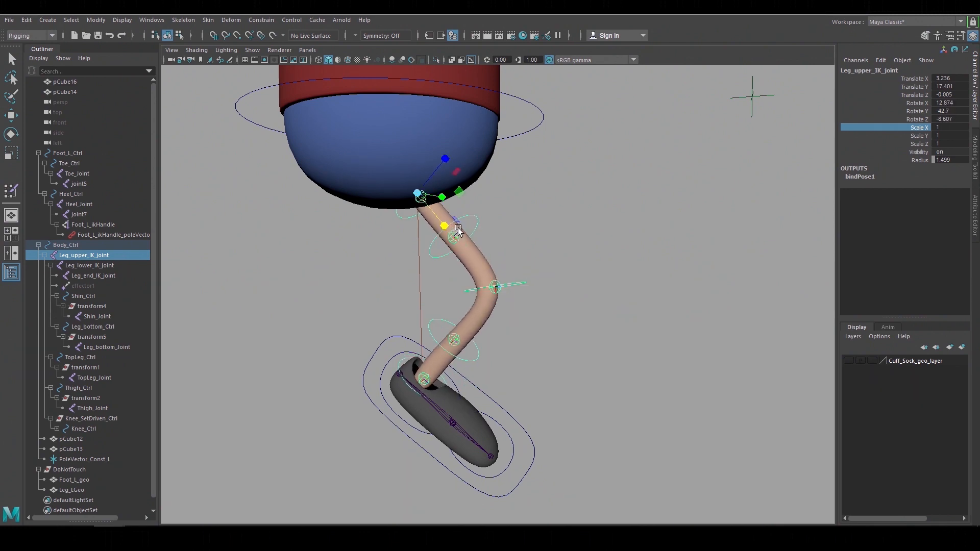
{"action": "mouse_move", "coordinate": [663, 210]}
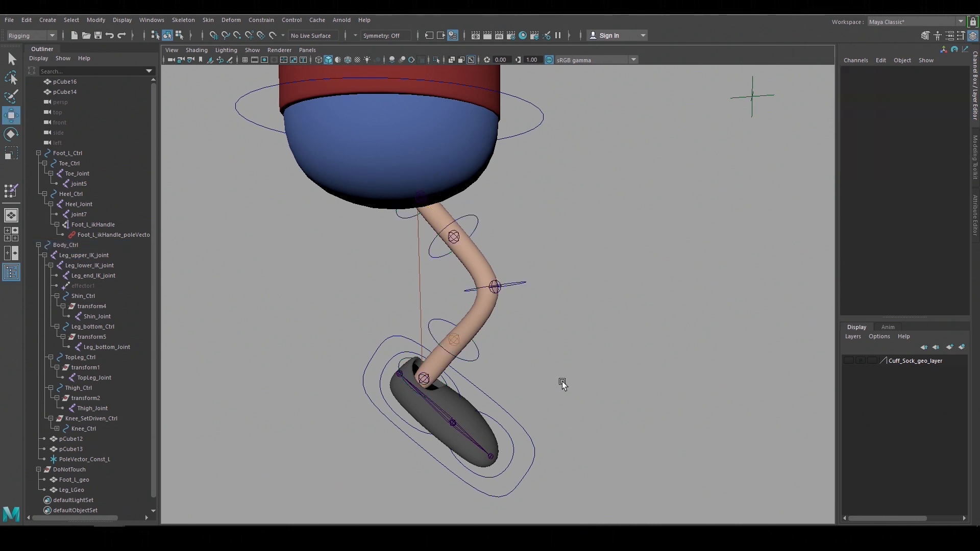
- Add UpperLegScale and LowerLegScale to Foot_L_Ctrl and load Leg_upper_IK_joint in the Connection Editor
{"action": "left_click", "coordinate": [67, 153]}
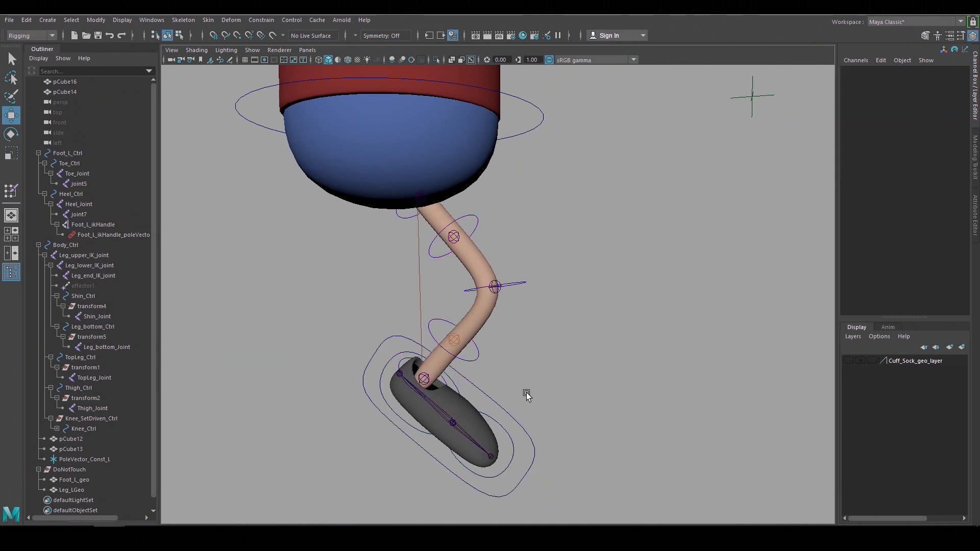
{"action": "type", "text": "UpperLegScl"}
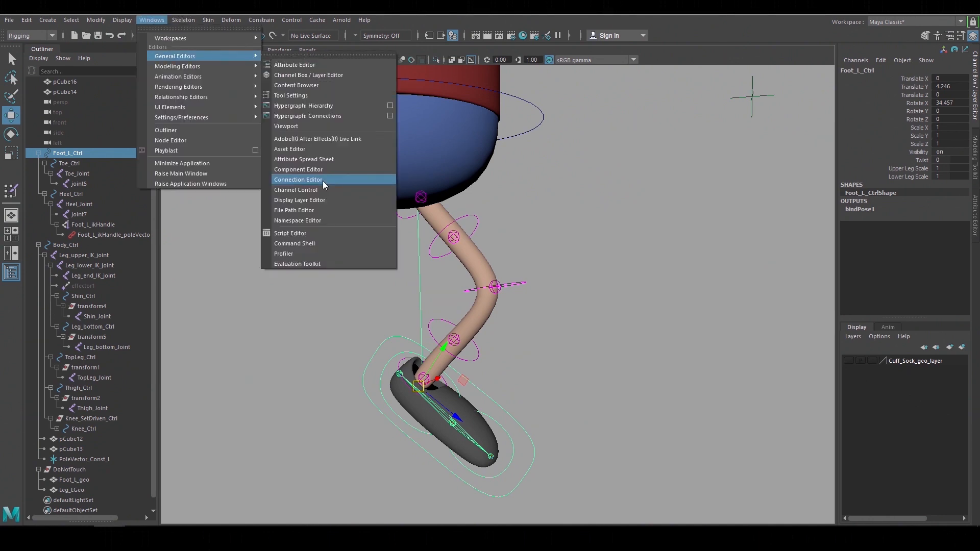
{"action": "left_click", "coordinate": [298, 180]}
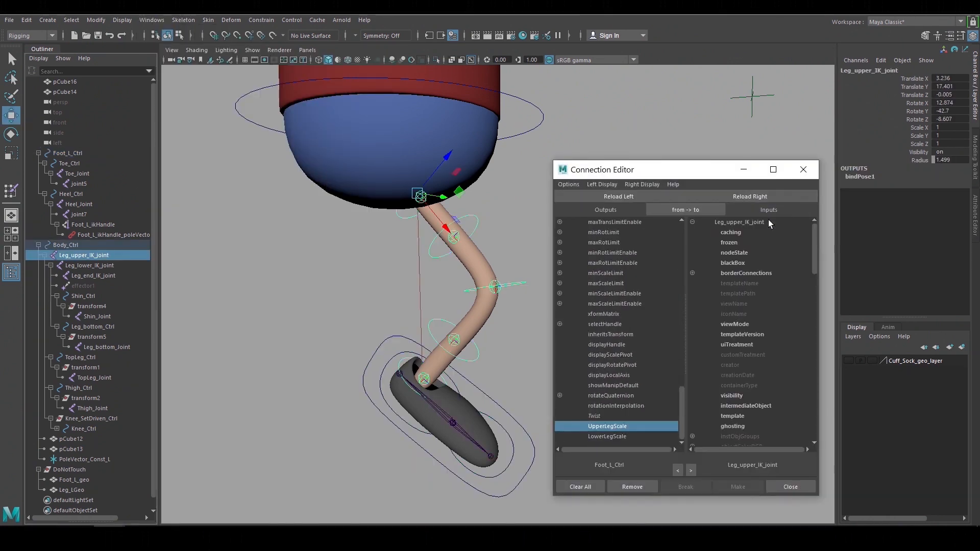
{"action": "left_click", "coordinate": [606, 436]}
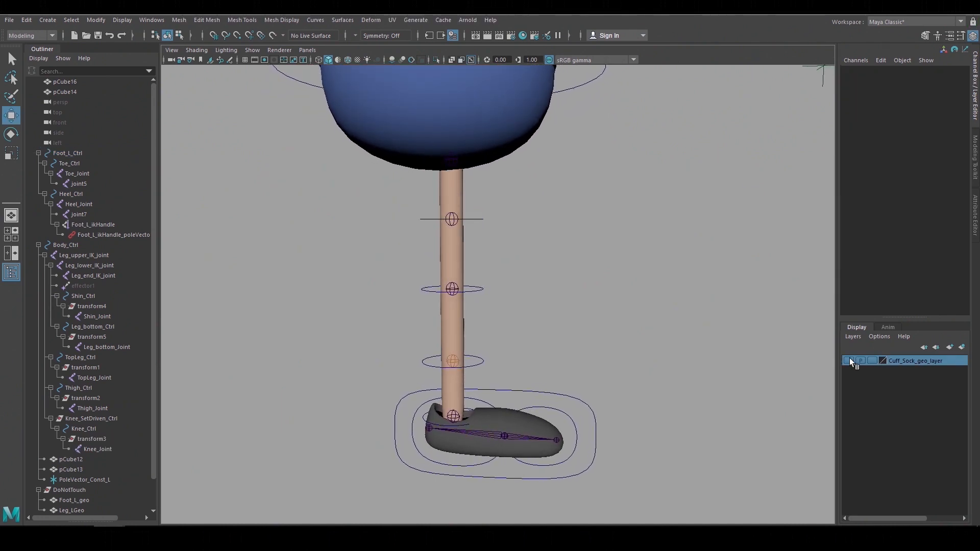
- Show Cuff_Sock_geo_layer so the blue cuff and white sock appear on the leg
{"action": "left_click", "coordinate": [849, 360]}
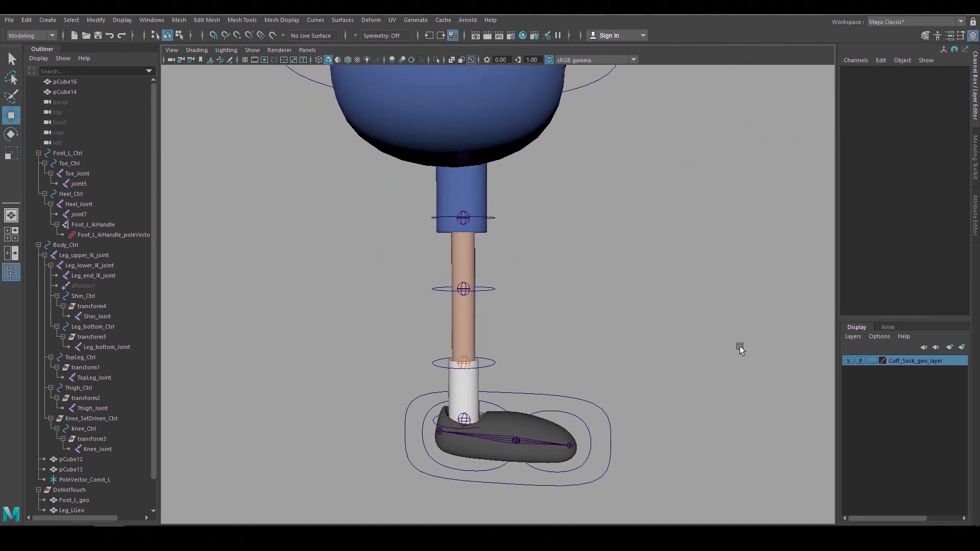
{"action": "left_click", "coordinate": [30, 36]}
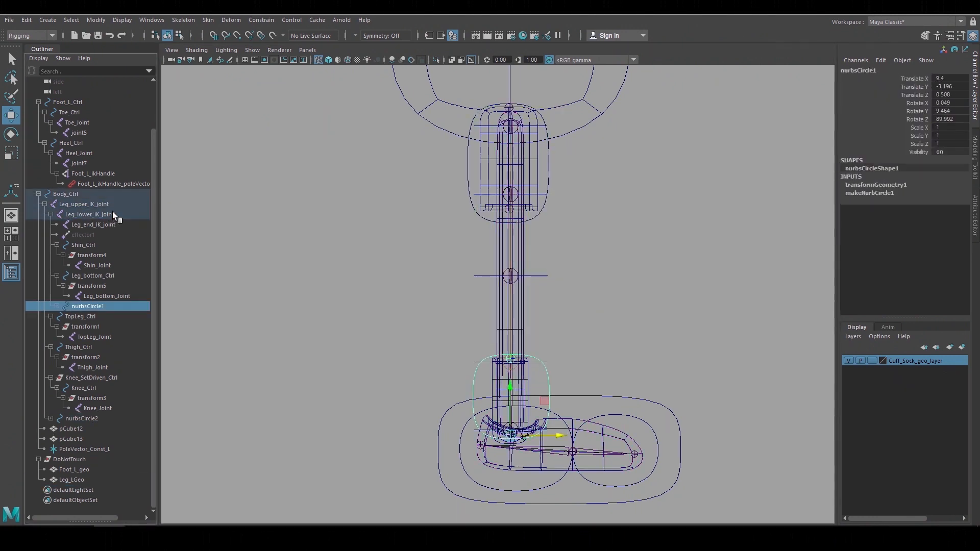
- Move Foot_L_Ctrl to test the rig, then select the cuff mesh with Leg_upper_IK_joint
{"action": "left_click", "coordinate": [68, 102]}
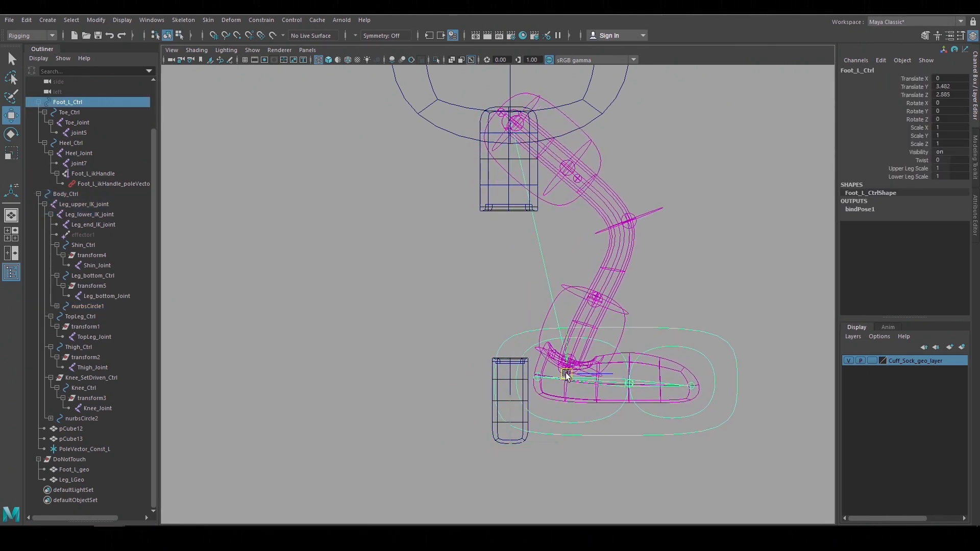
{"action": "left_click", "coordinate": [207, 19]}
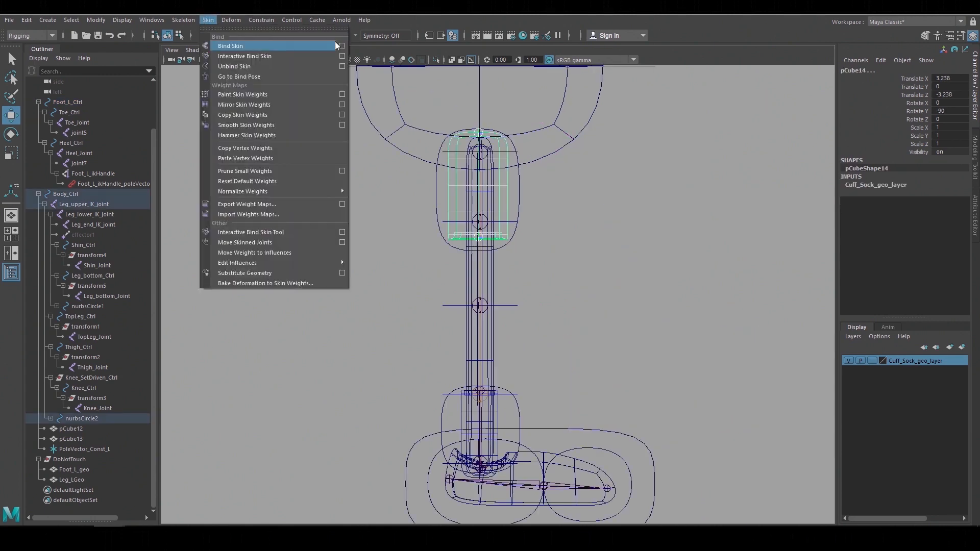